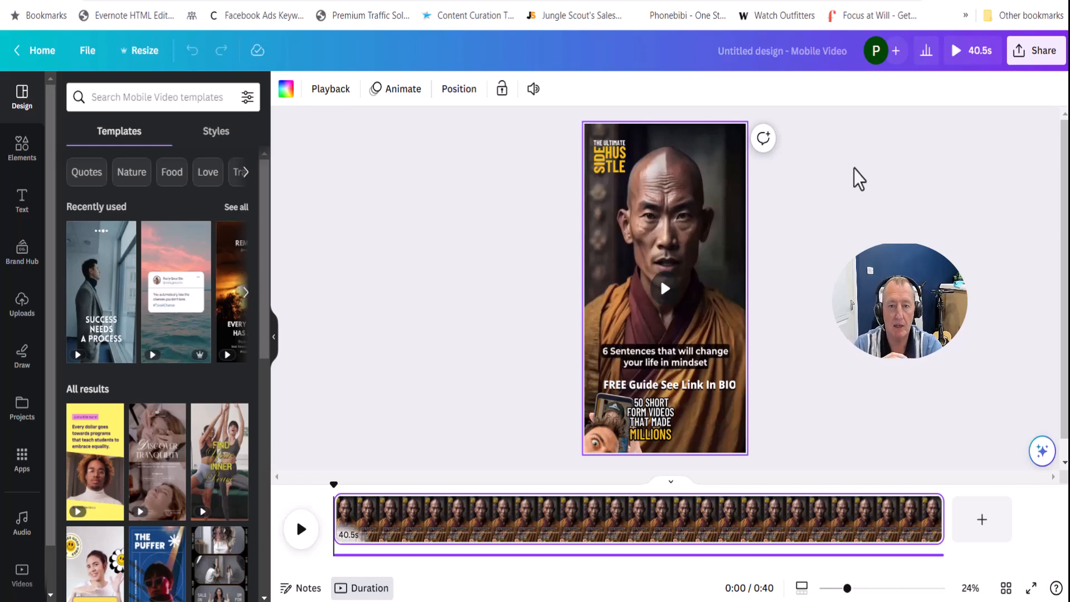
Bring up the Copy of Motivational Videos - Part1 design and play its first clip for a few seconds.
left_click(664, 288)
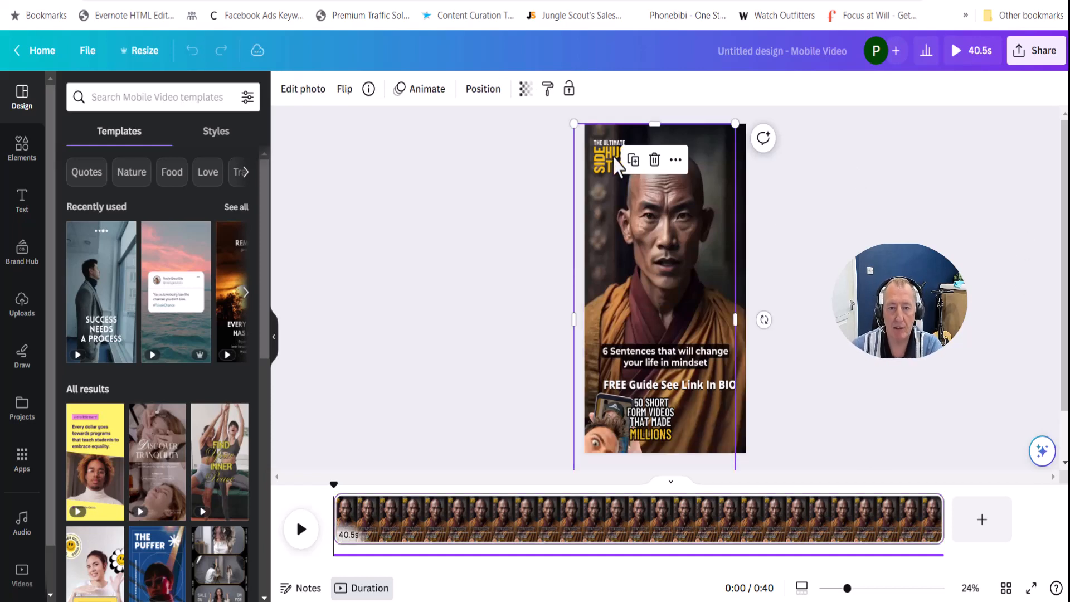
mouse_move(923, 204)
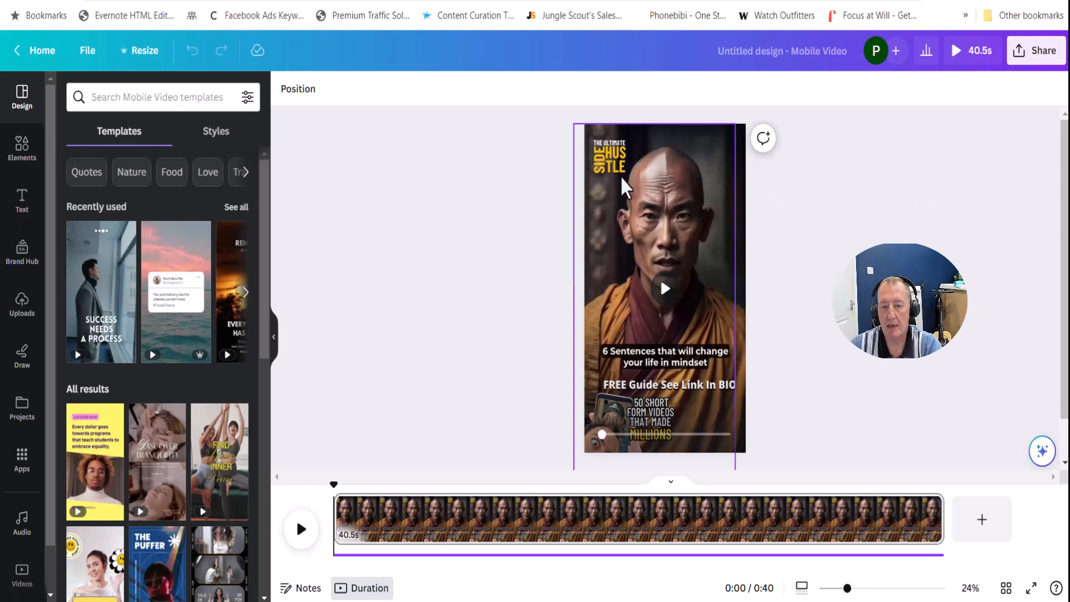
mouse_move(597, 171)
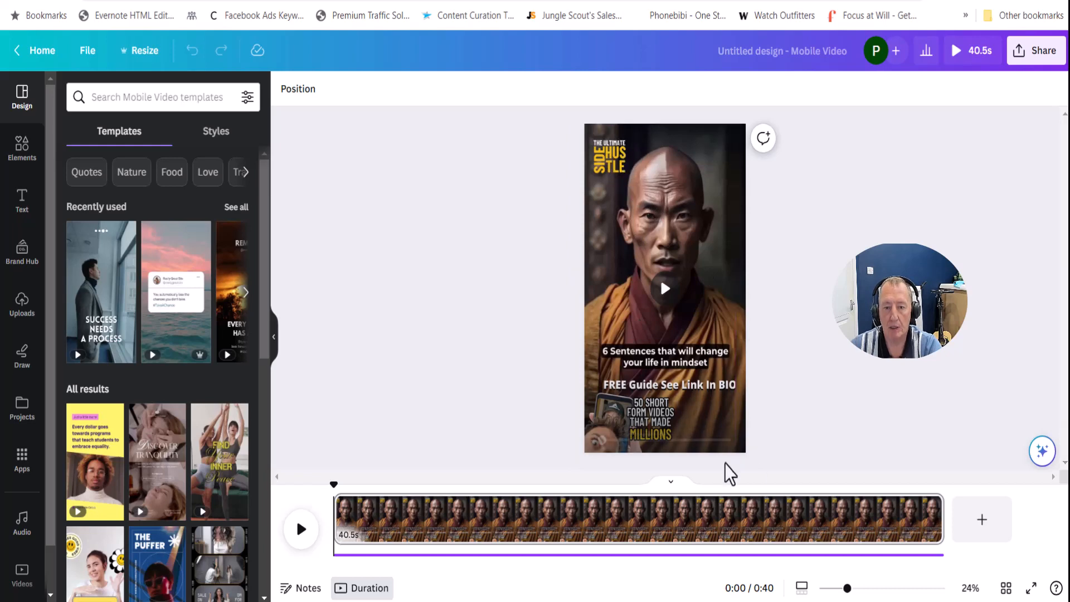
mouse_move(827, 365)
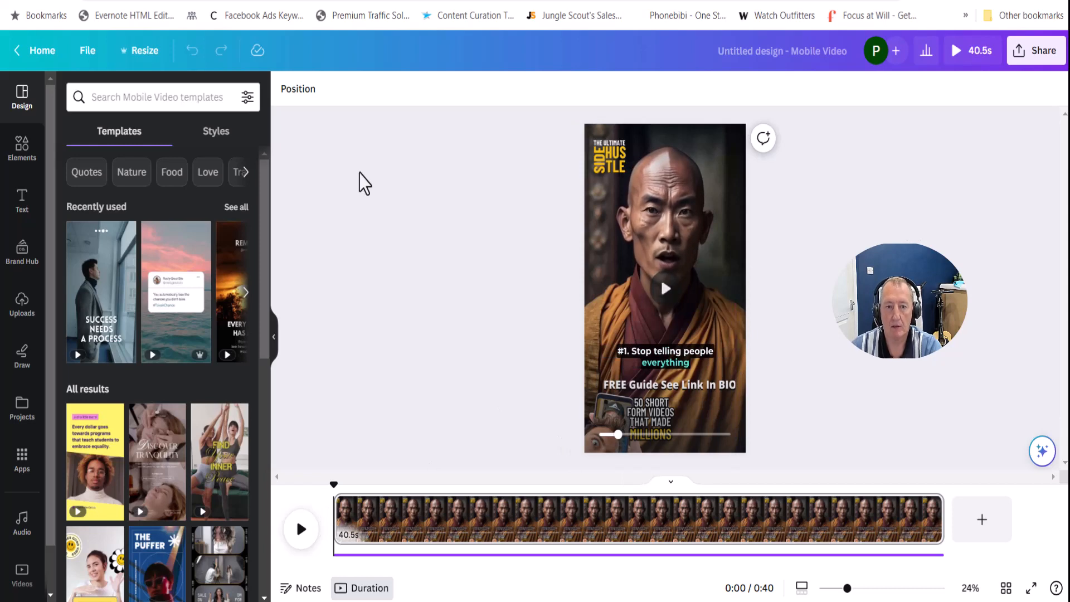
left_click(42, 49)
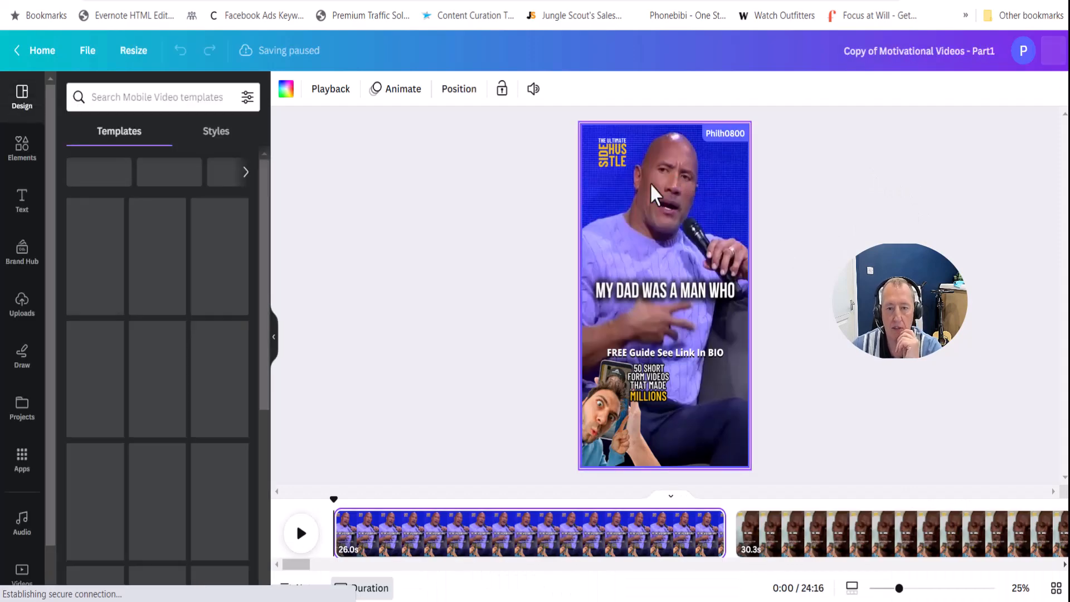
left_click(300, 533)
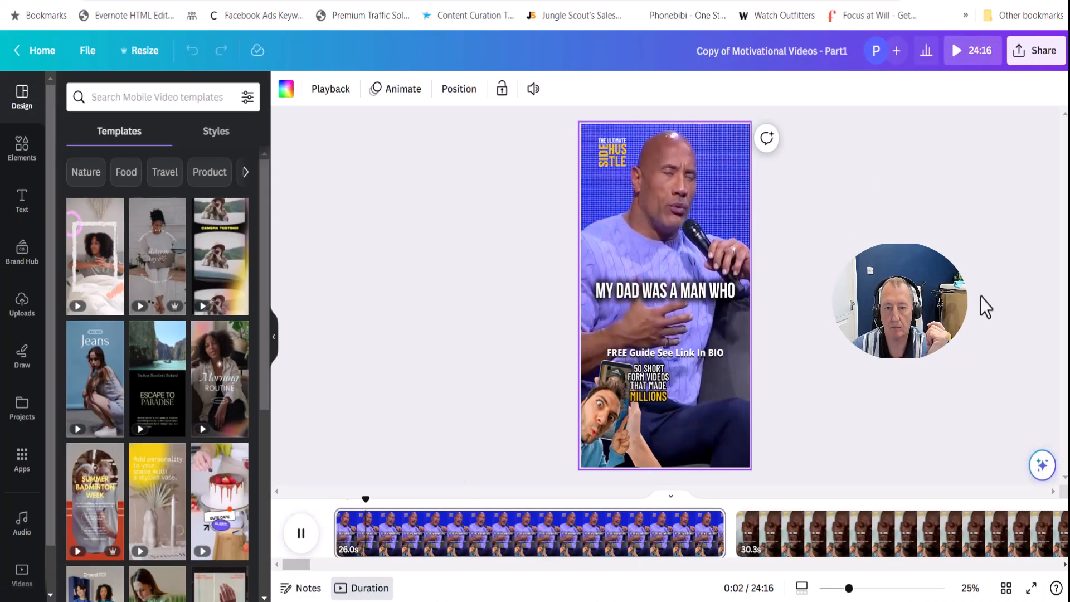
left_click(300, 532)
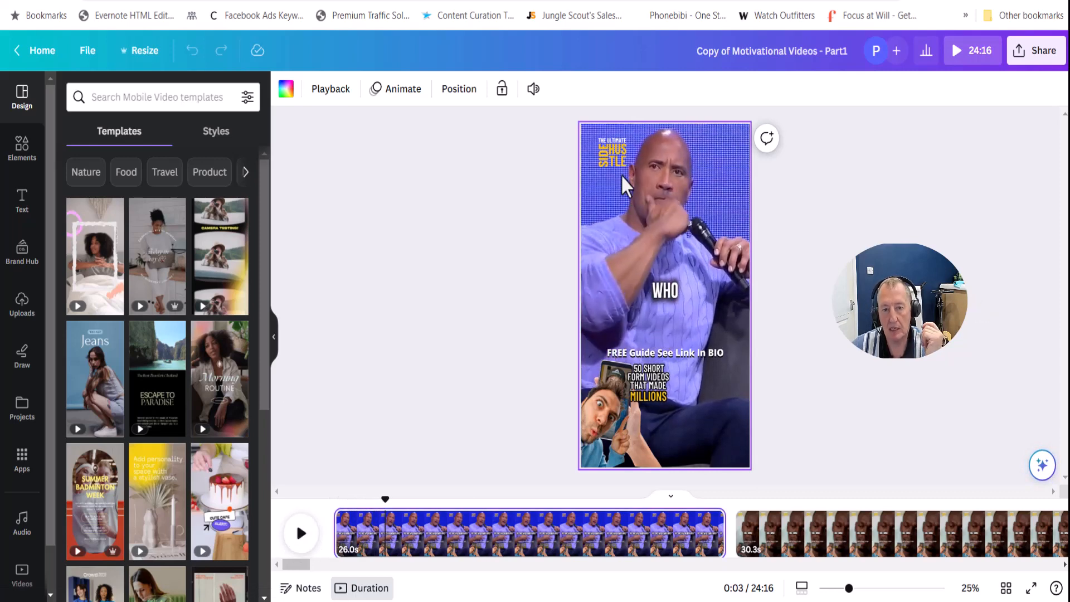
mouse_move(649, 410)
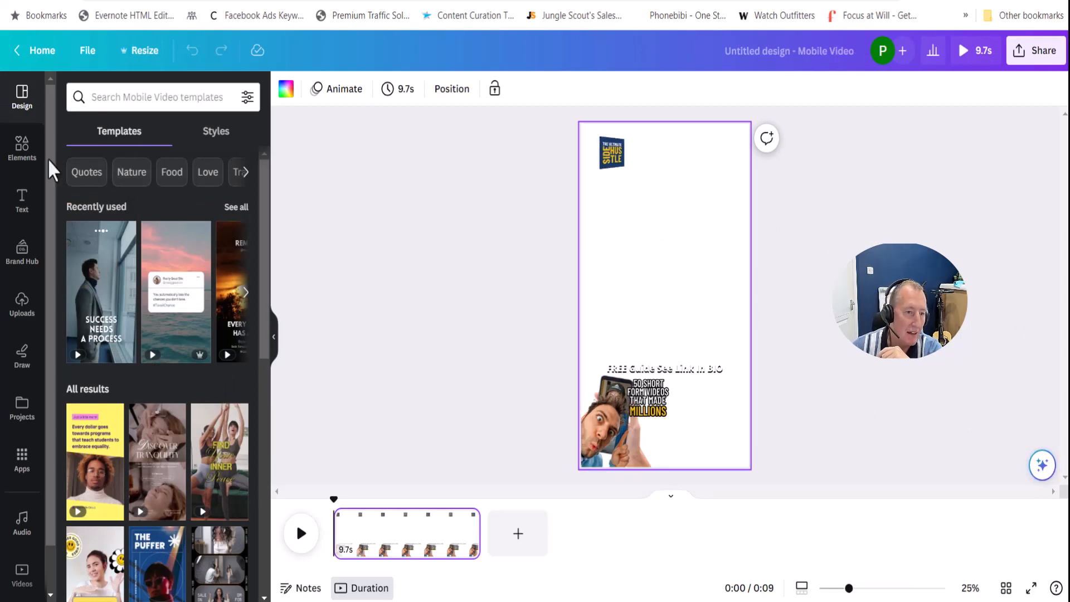
mouse_move(22, 303)
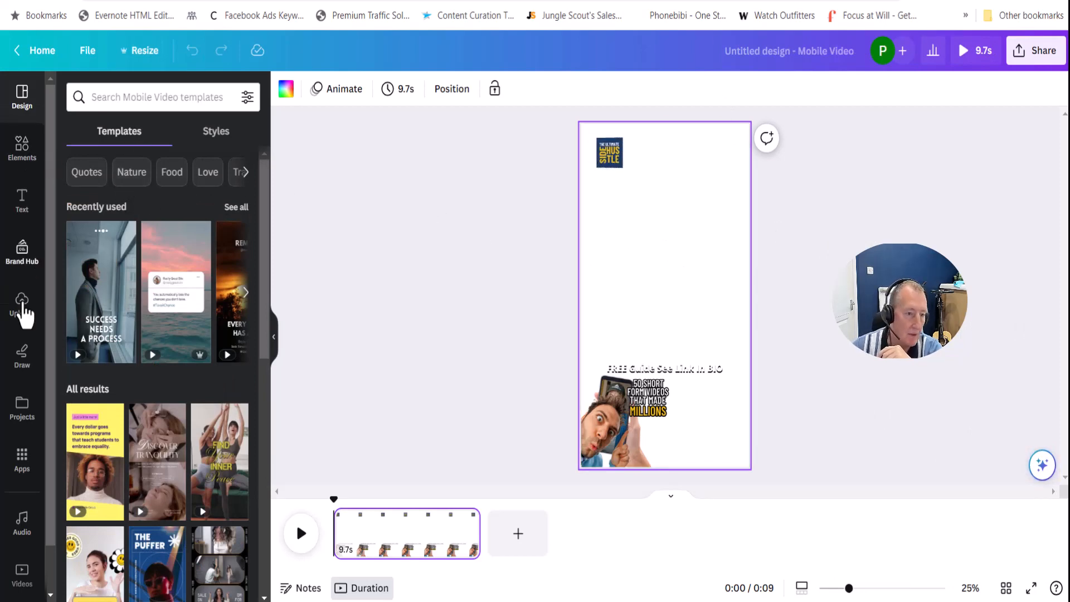
Show the uploaded media in the overlay design's sidebar.
left_click(22, 304)
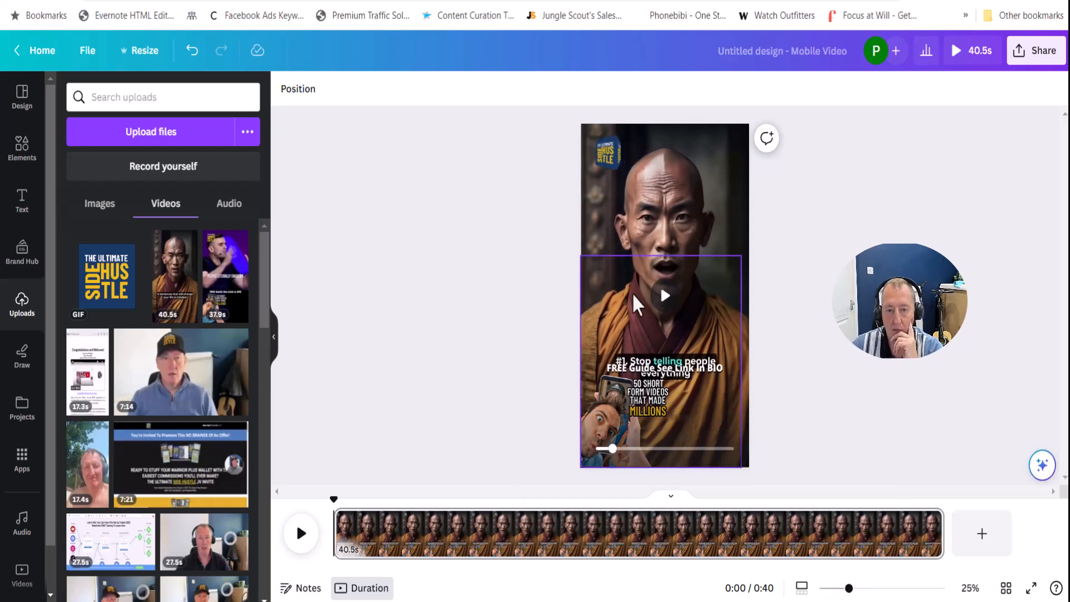
Play the monk video, skip to about eleven seconds, and select the FREE Guide overlay.
left_click(608, 152)
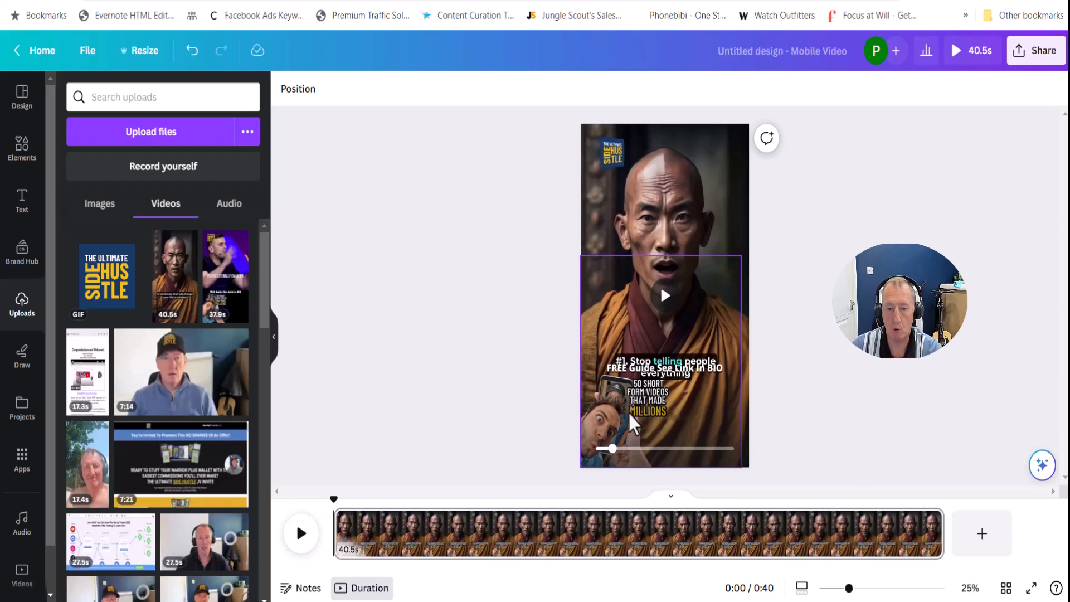
mouse_move(618, 444)
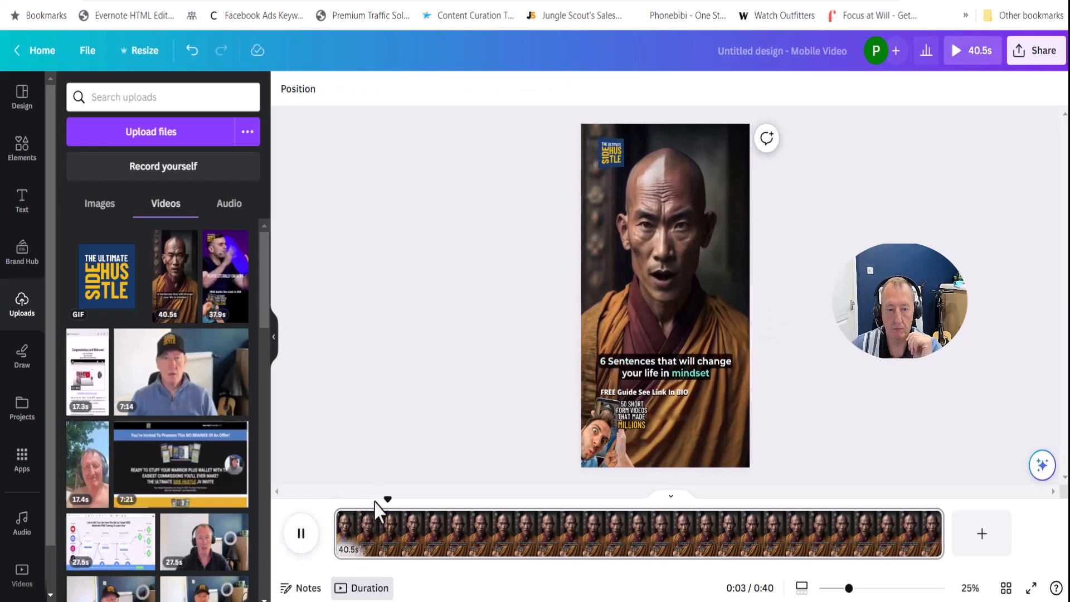
left_click(473, 498)
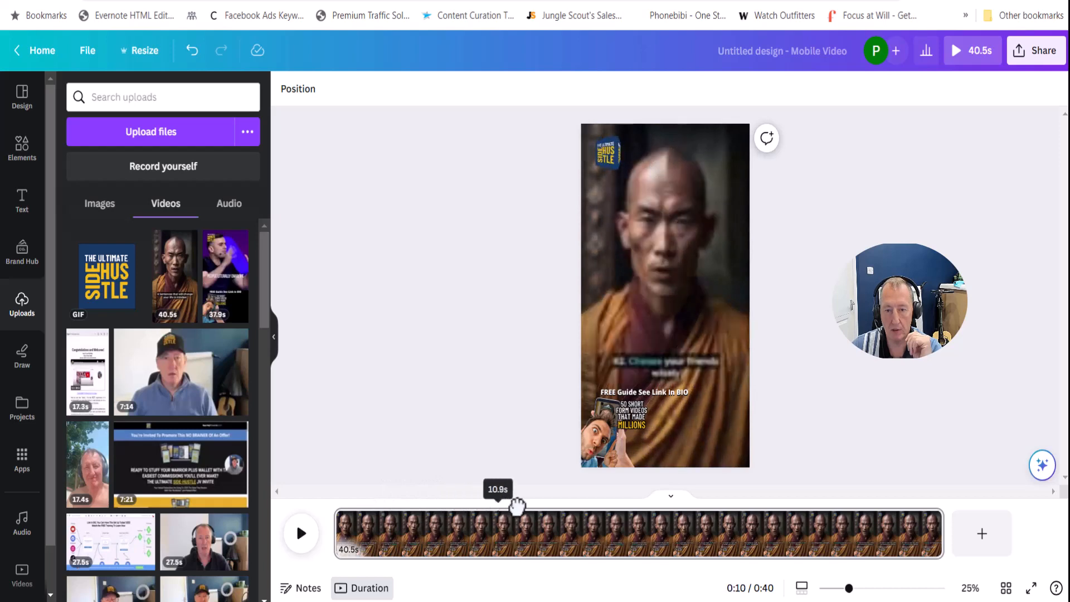
left_click(300, 533)
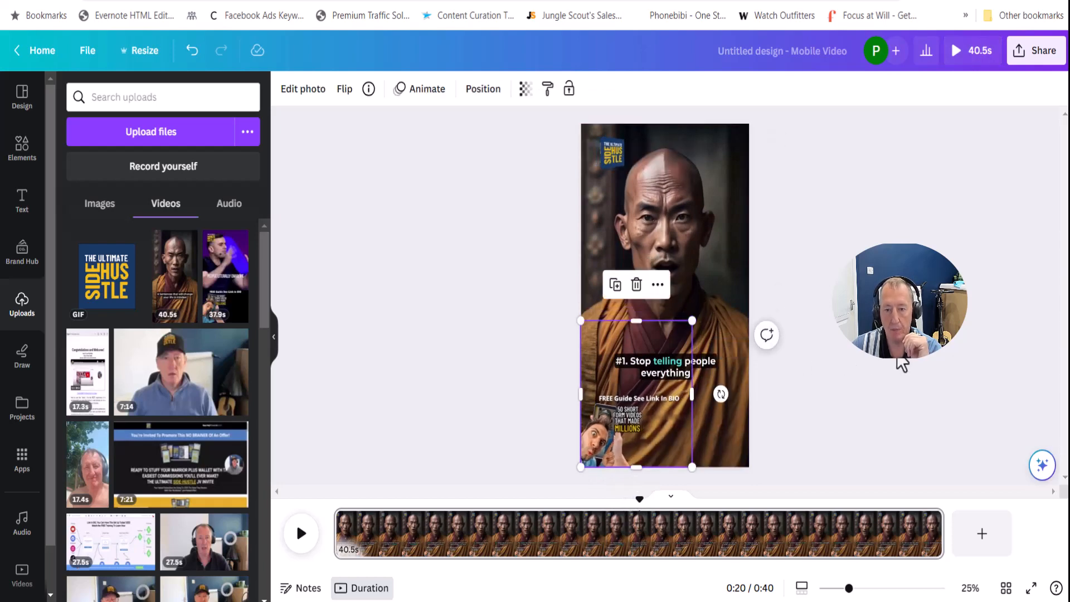
left_click(996, 228)
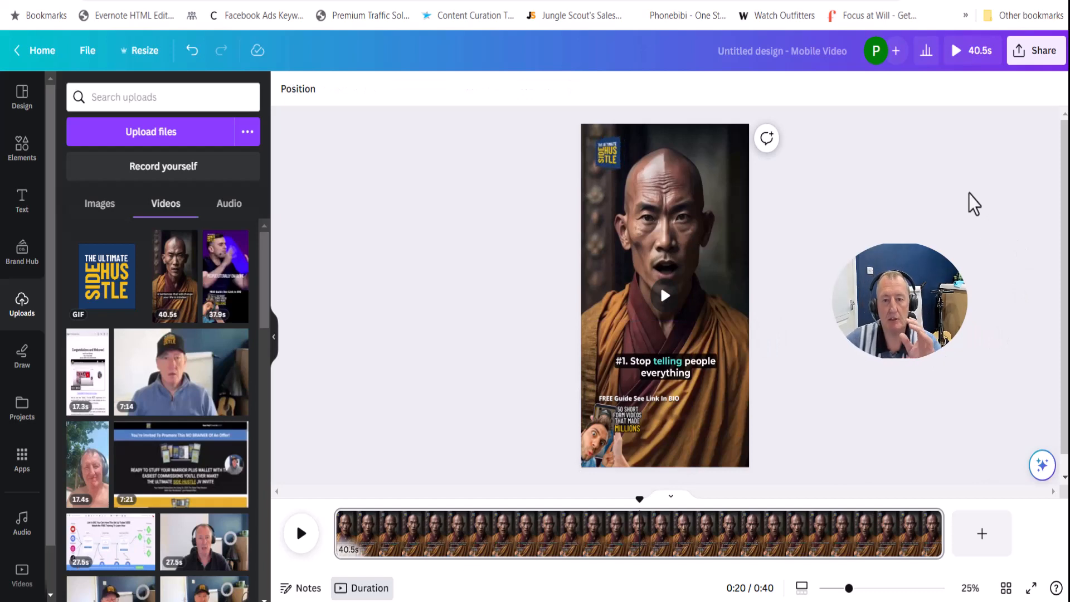
mouse_move(985, 221)
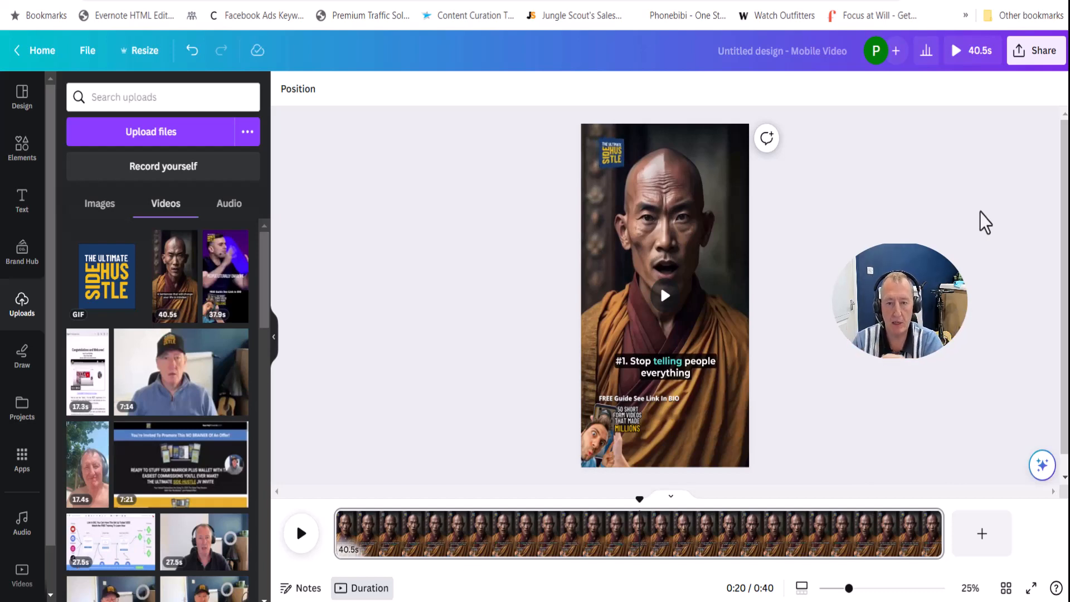
left_click(705, 253)
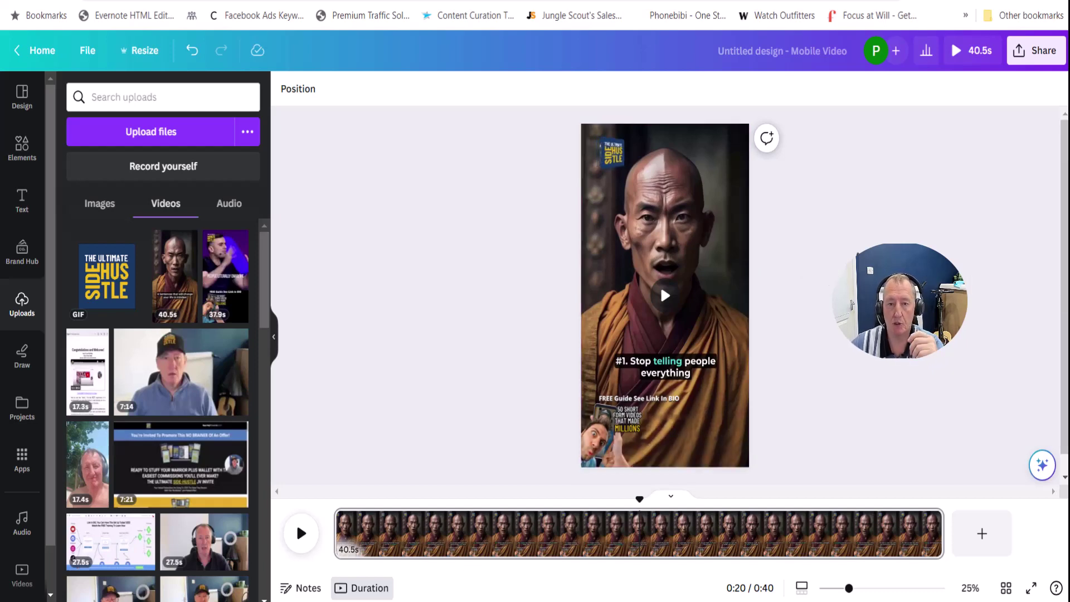
left_click(608, 152)
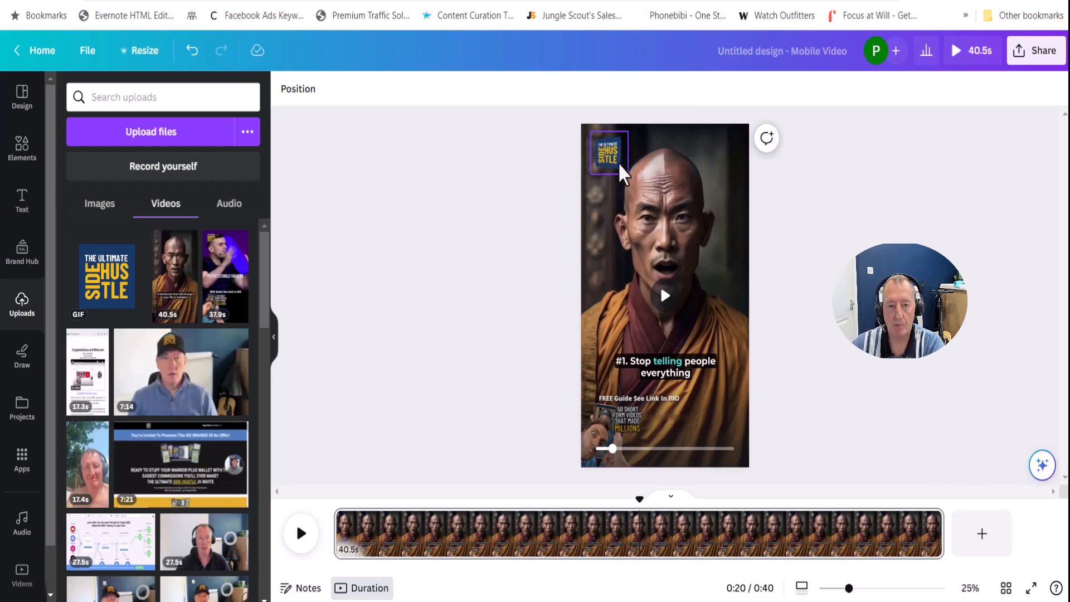
left_click(34, 50)
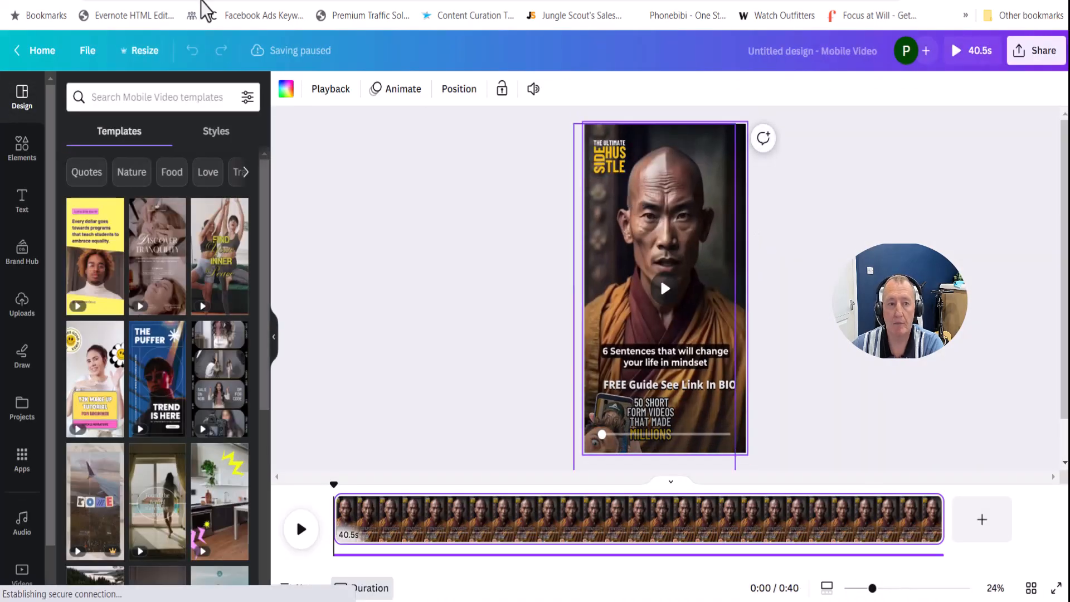
left_click(22, 304)
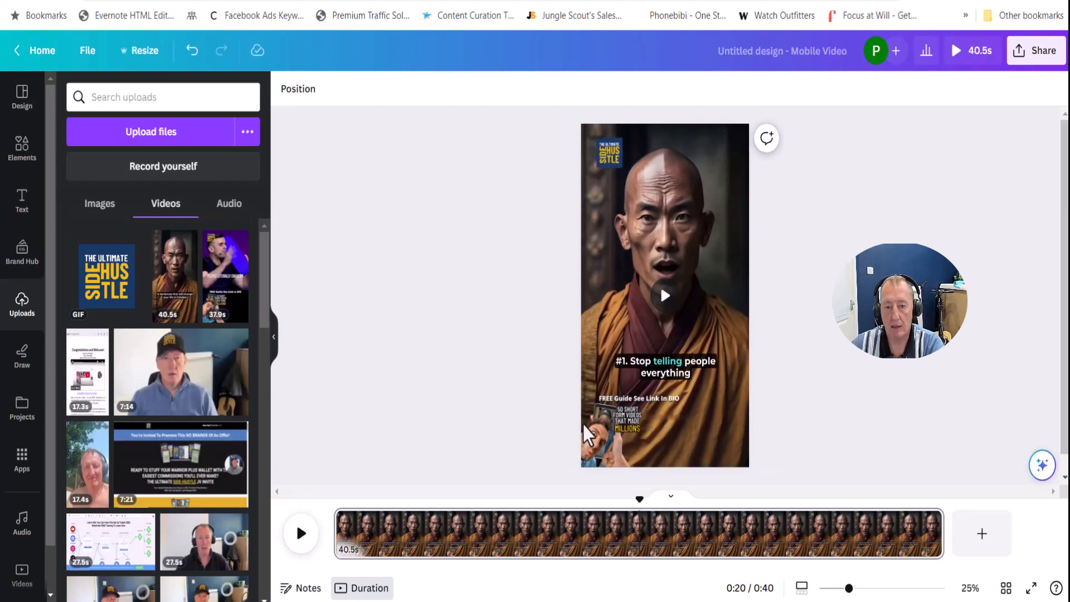
left_click(607, 152)
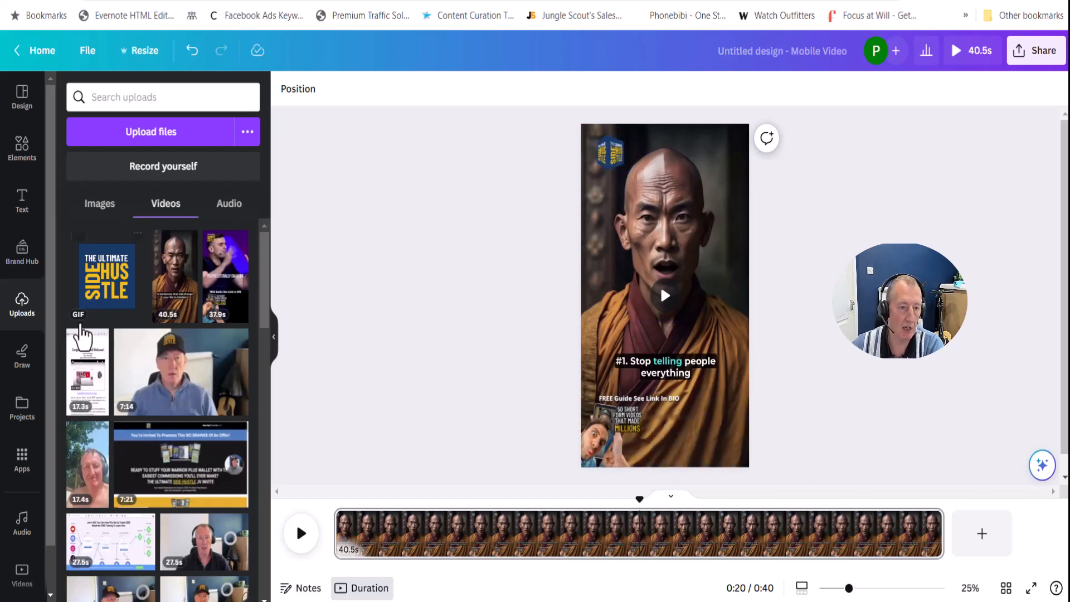
mouse_move(546, 210)
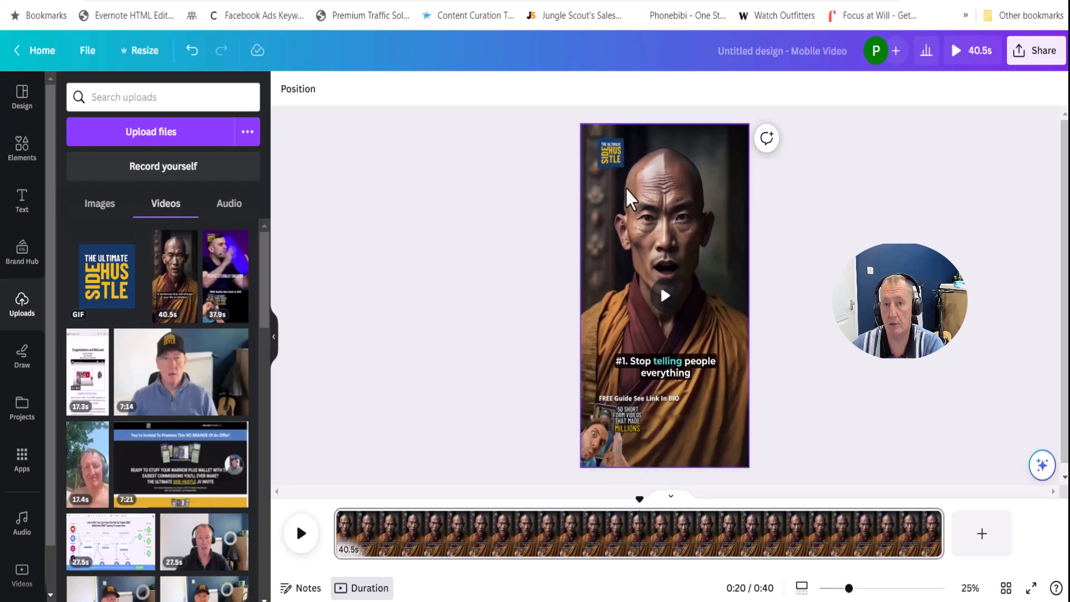
left_click(626, 430)
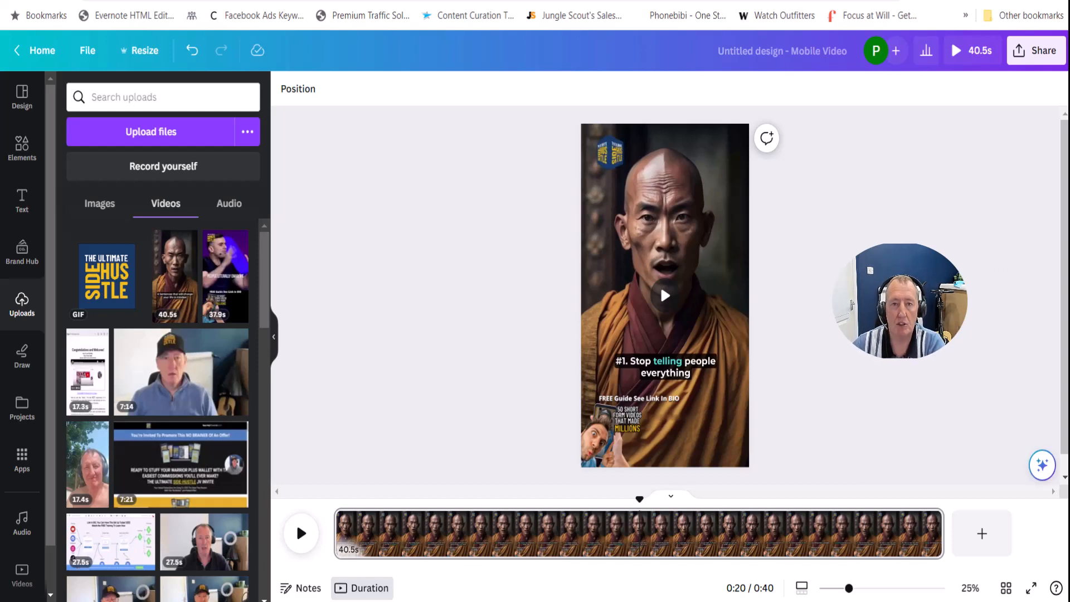
left_click(607, 150)
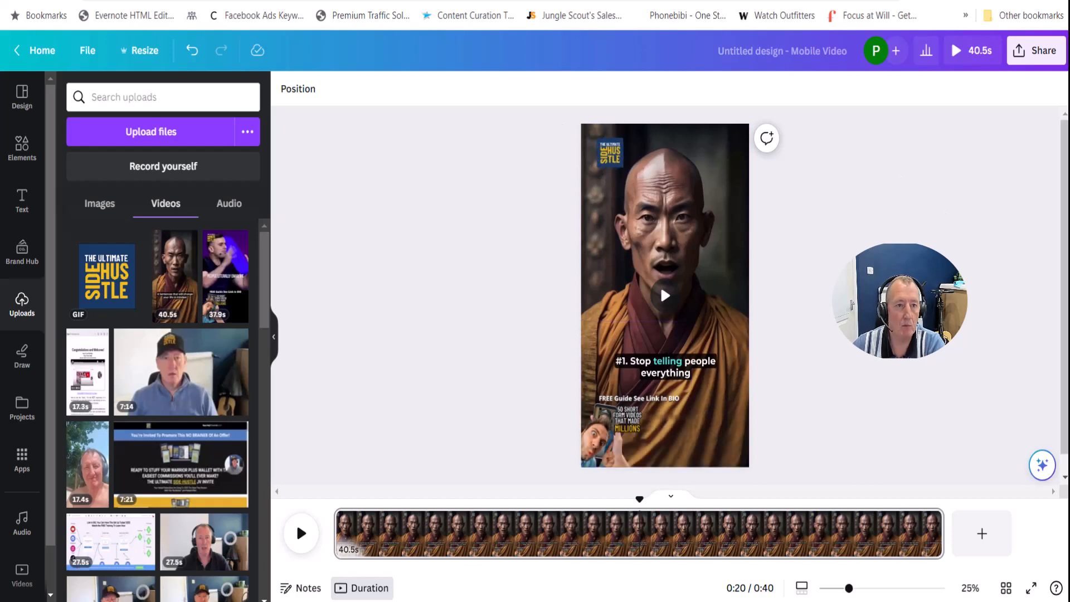
Return to Motivational Videos Part1 and move the timeline to the 8:26 clip with the logo.
left_click(664, 286)
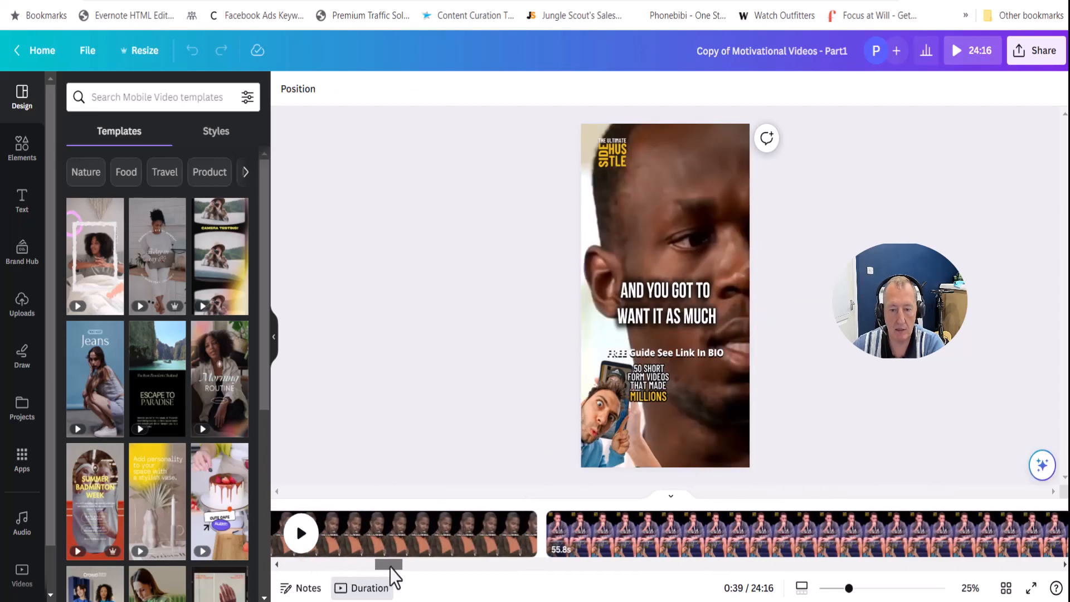
left_click(375, 532)
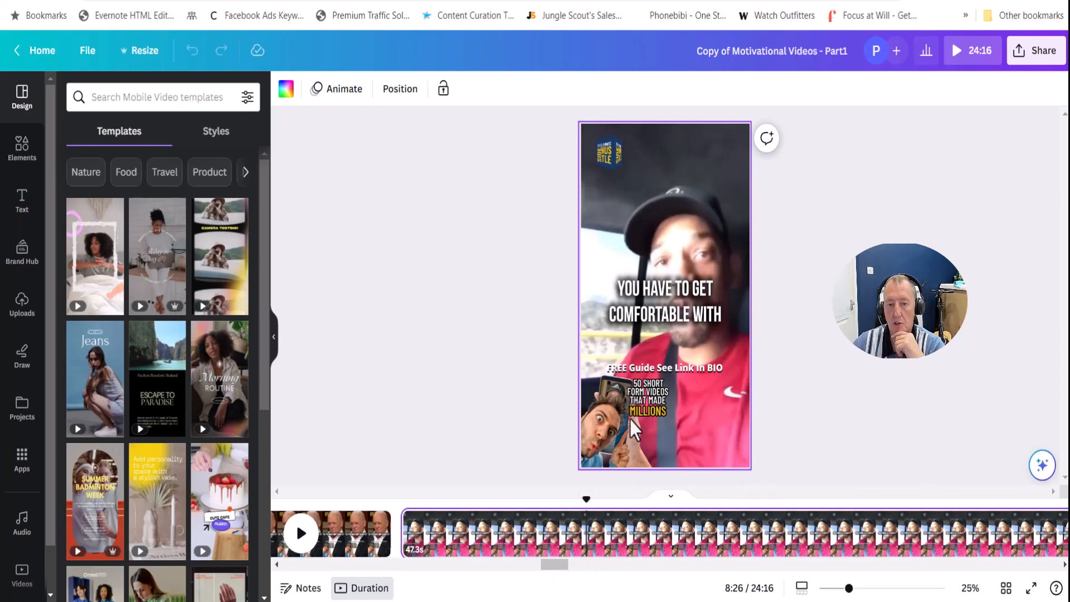
mouse_move(844, 408)
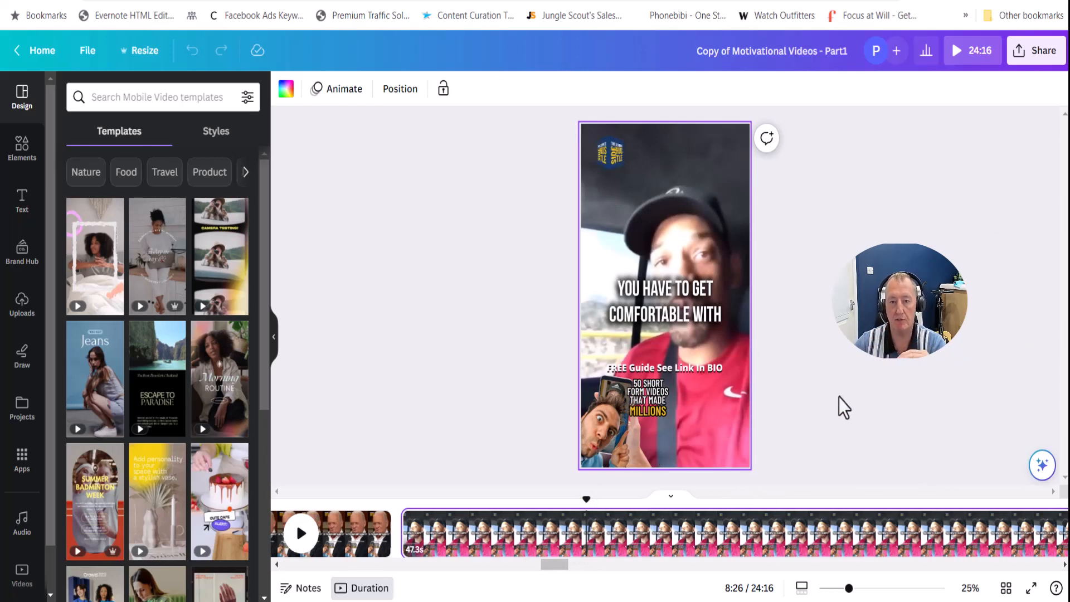
mouse_move(723, 316)
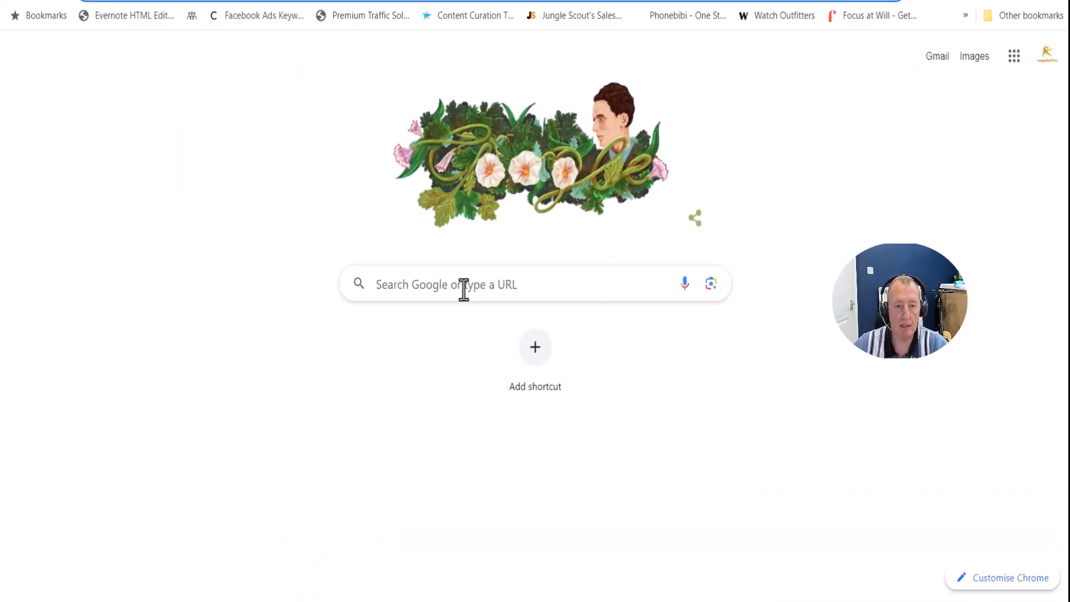
Search '3dgif' and open the 3dgifmaker.com Horiz. Rotating Cube page.
type("3d")
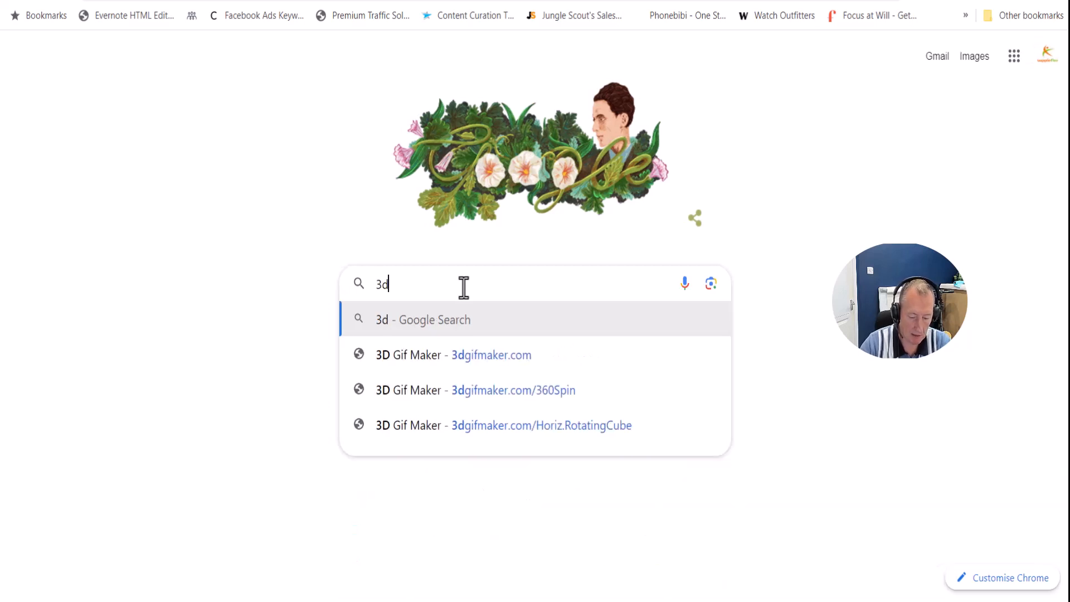
type("gi")
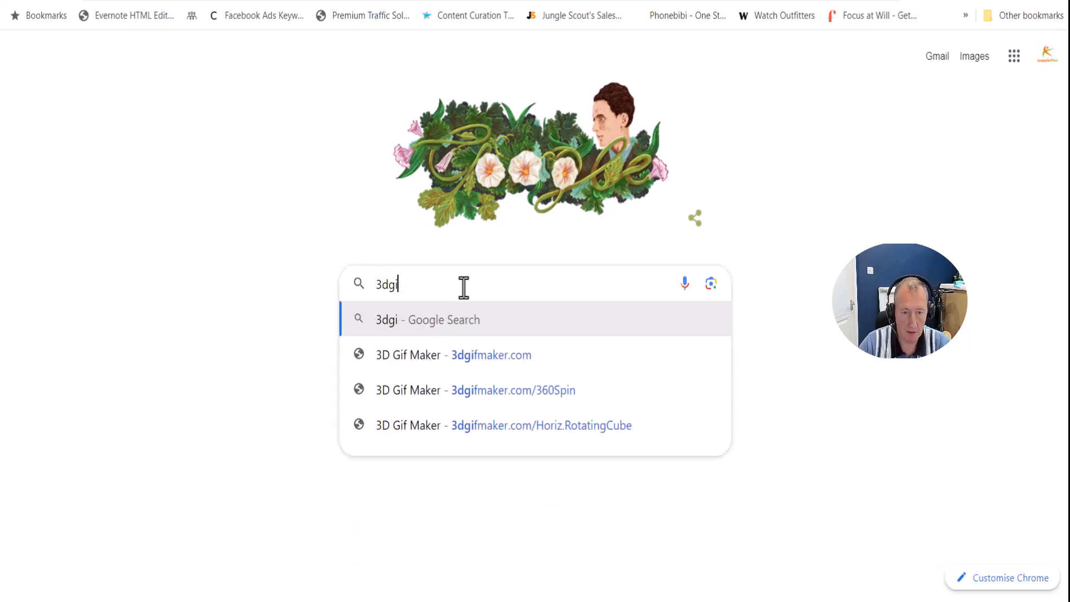
type("f")
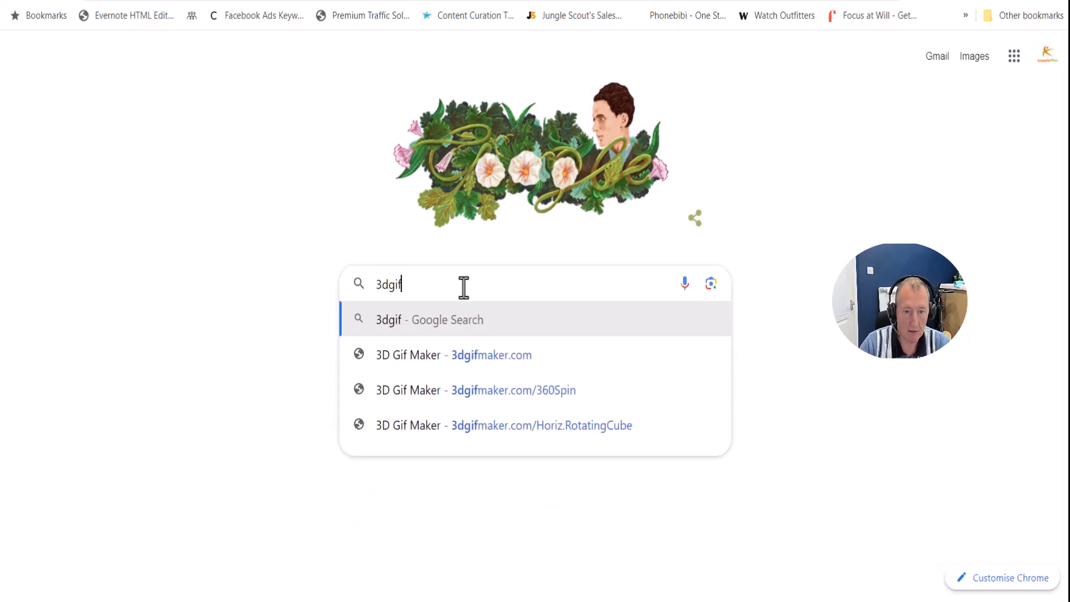
mouse_move(569, 437)
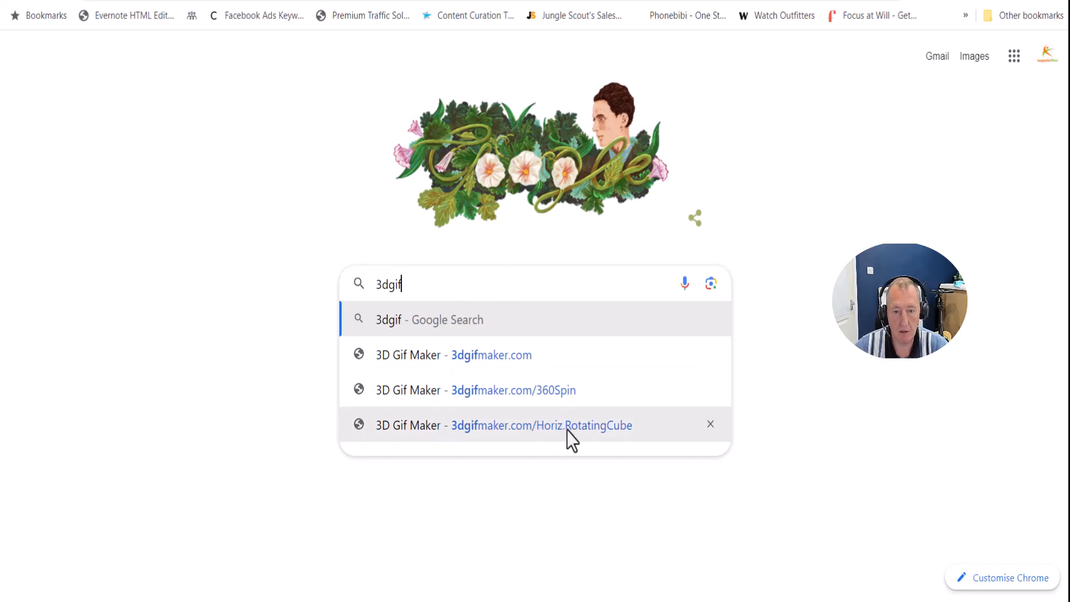
left_click(541, 425)
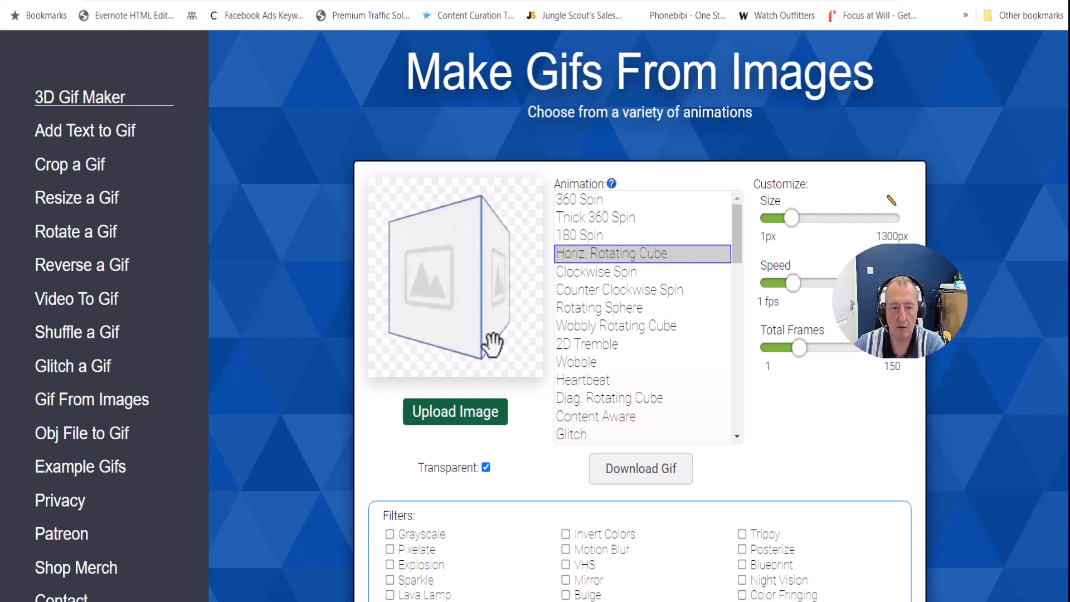
mouse_move(455, 411)
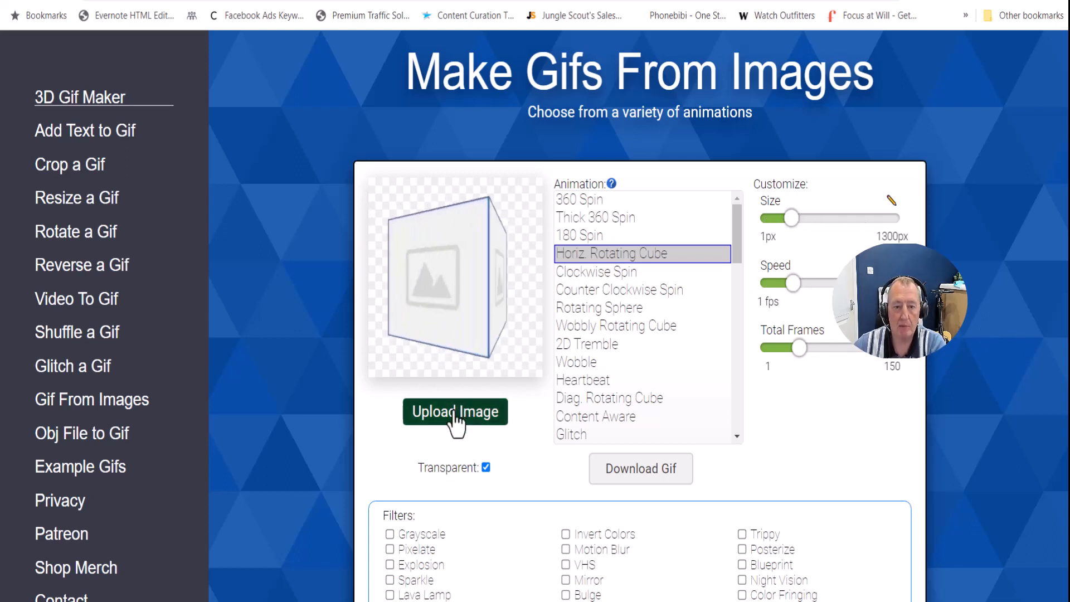
Start an image upload on 3D Gif Maker, then cancel the file chooser.
left_click(456, 412)
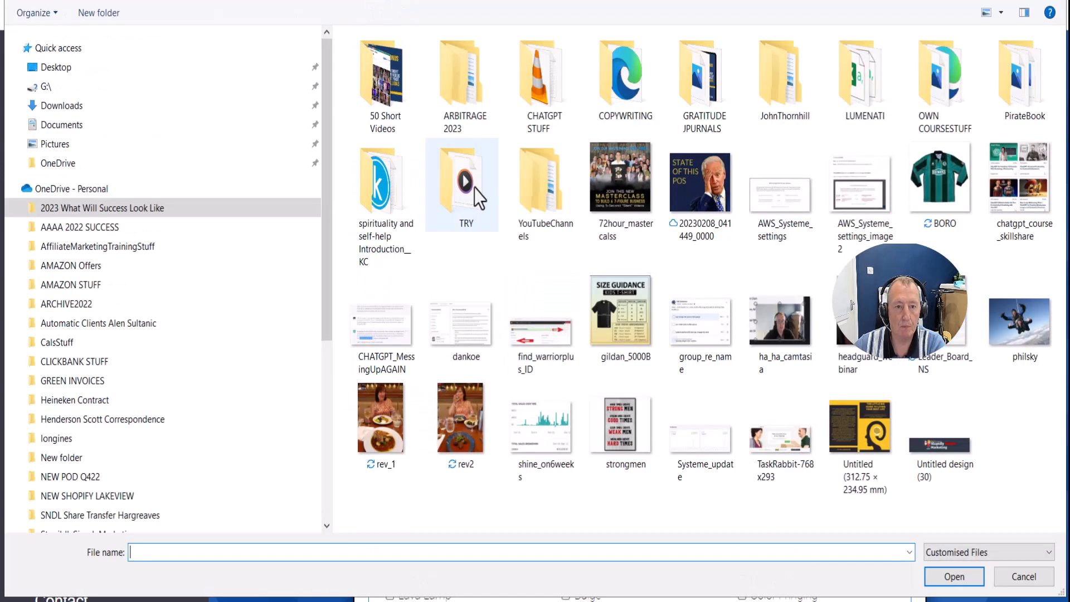
left_click(383, 73)
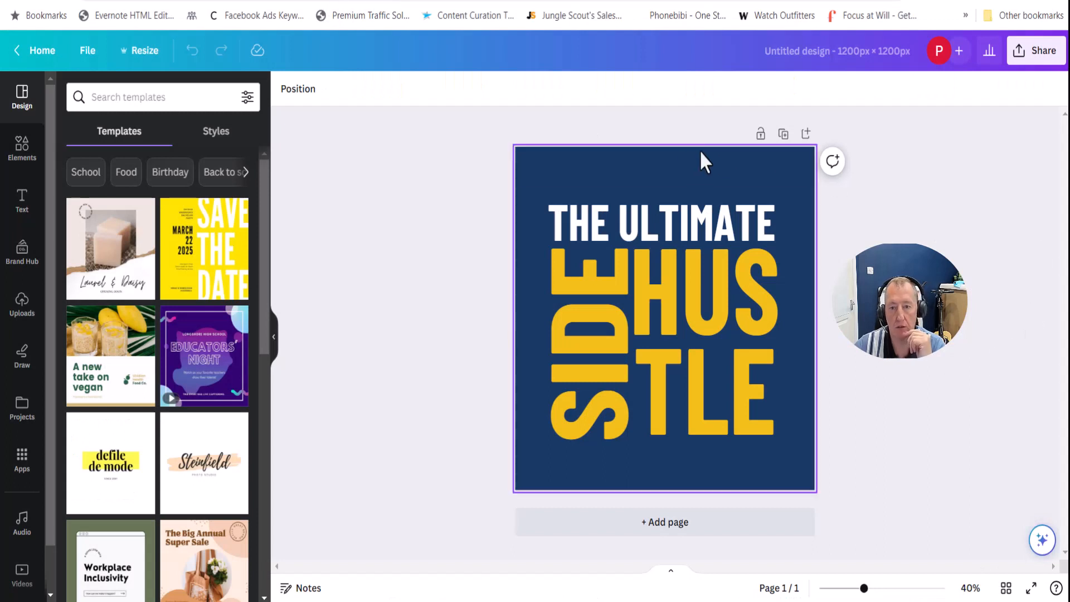
Download The Ultimate Side Hustle logo design from Canva's Share menu.
left_click(751, 351)
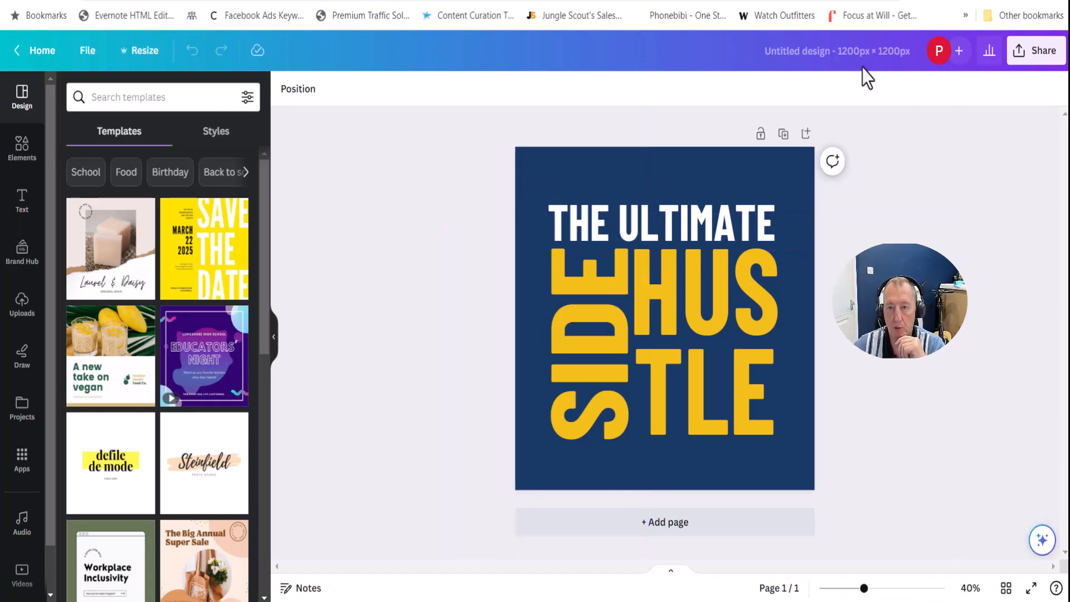
mouse_move(1029, 283)
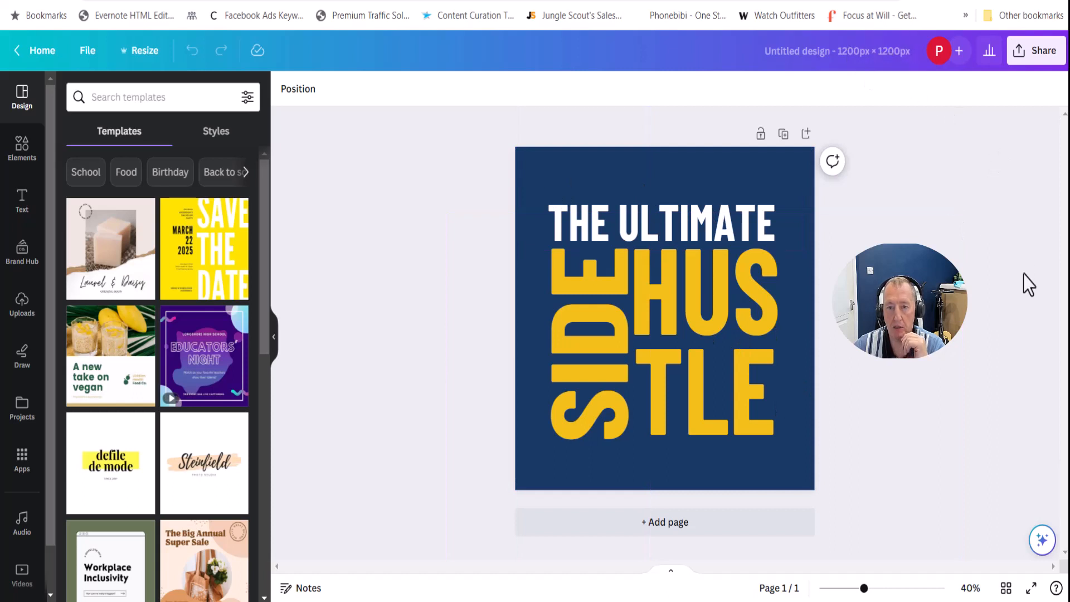
mouse_move(1035, 331)
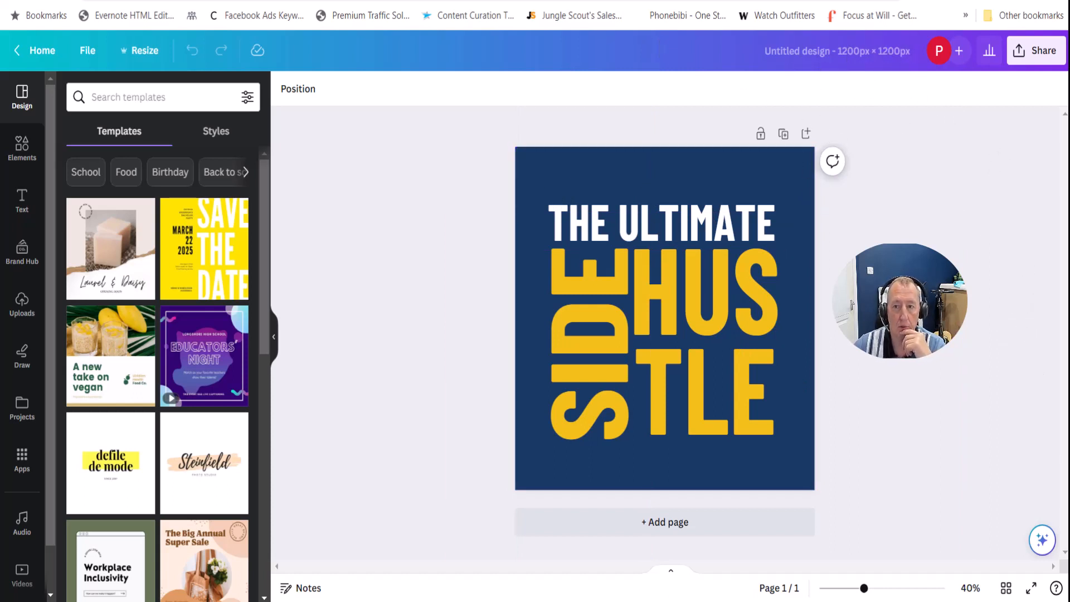
left_click(1034, 51)
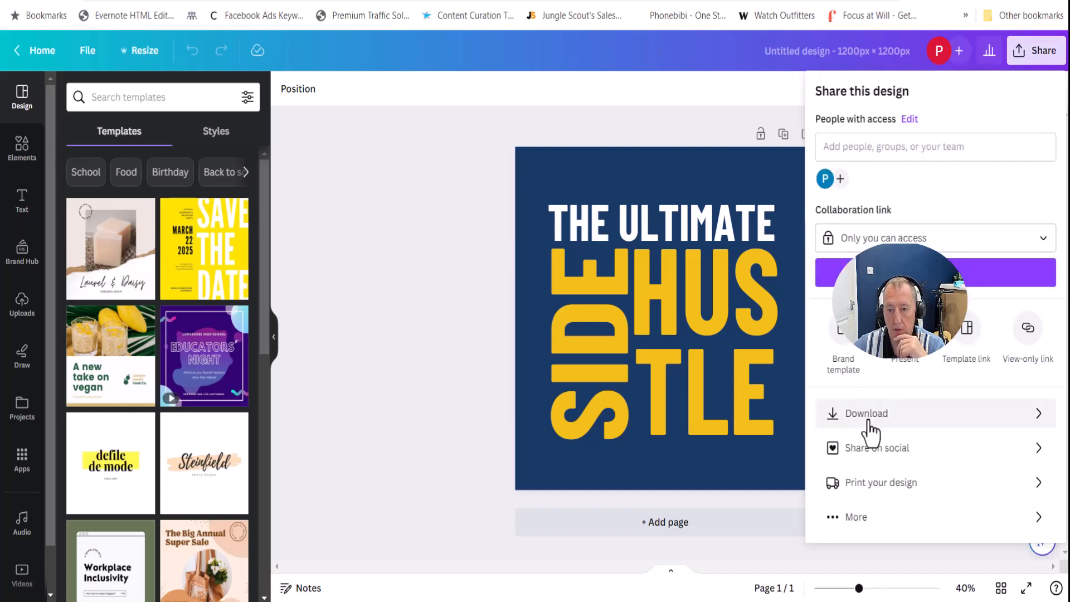
left_click(866, 413)
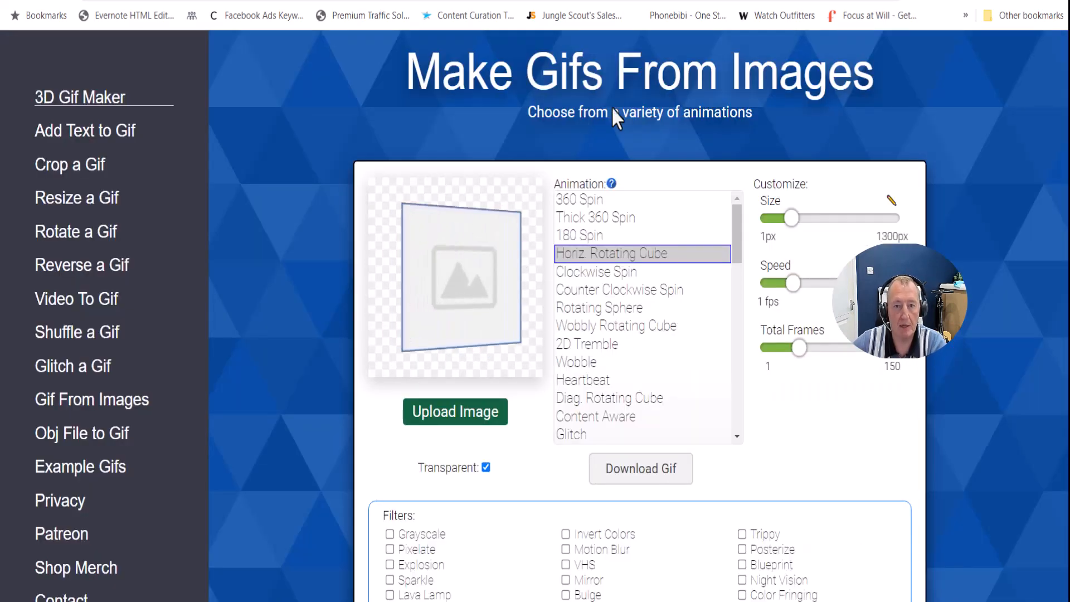
Upload the logo_base image to 3D Gif Maker as the rotating cube's face.
left_click(455, 411)
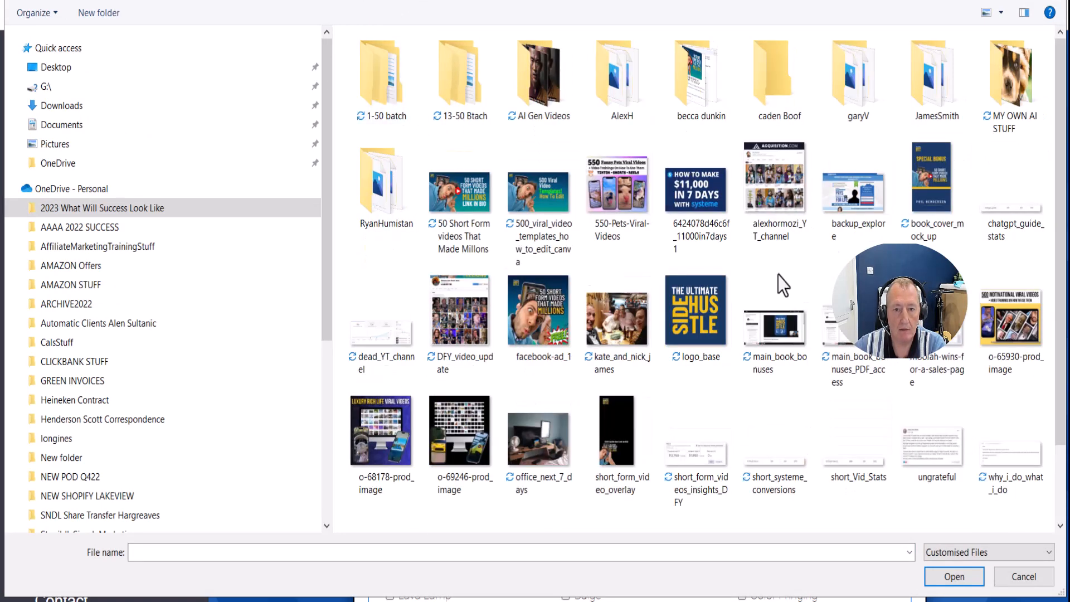
left_click(695, 310)
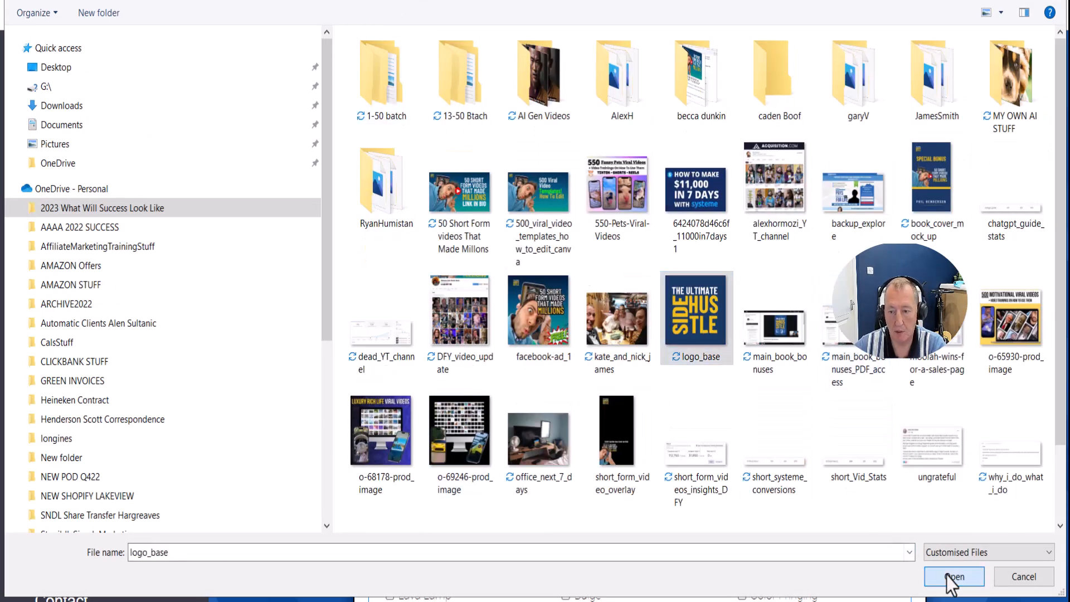
left_click(954, 577)
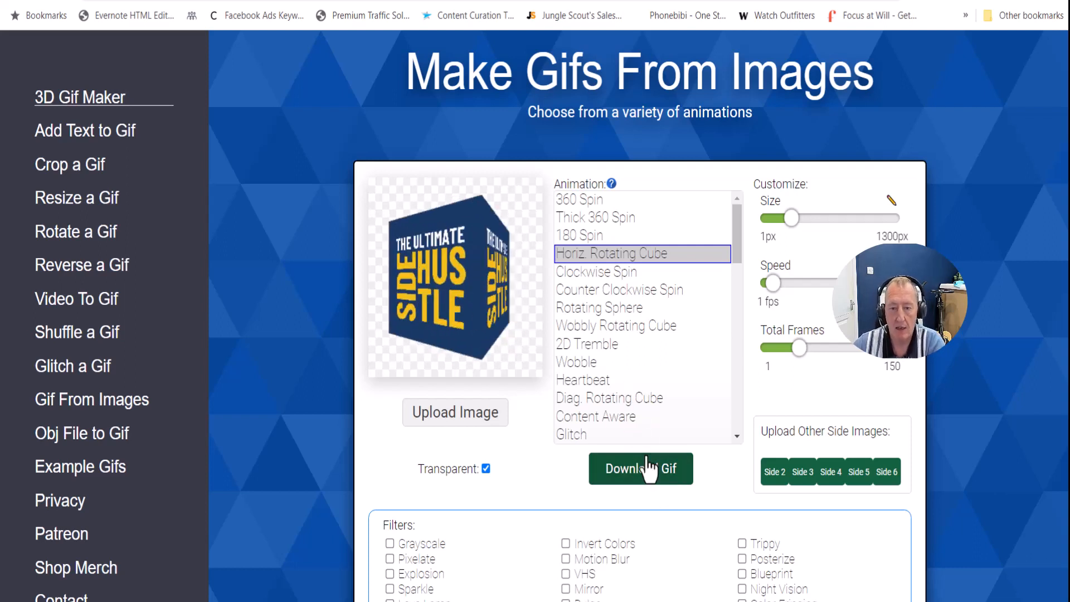
Generate the spinning logo cube GIF and save it.
left_click(639, 469)
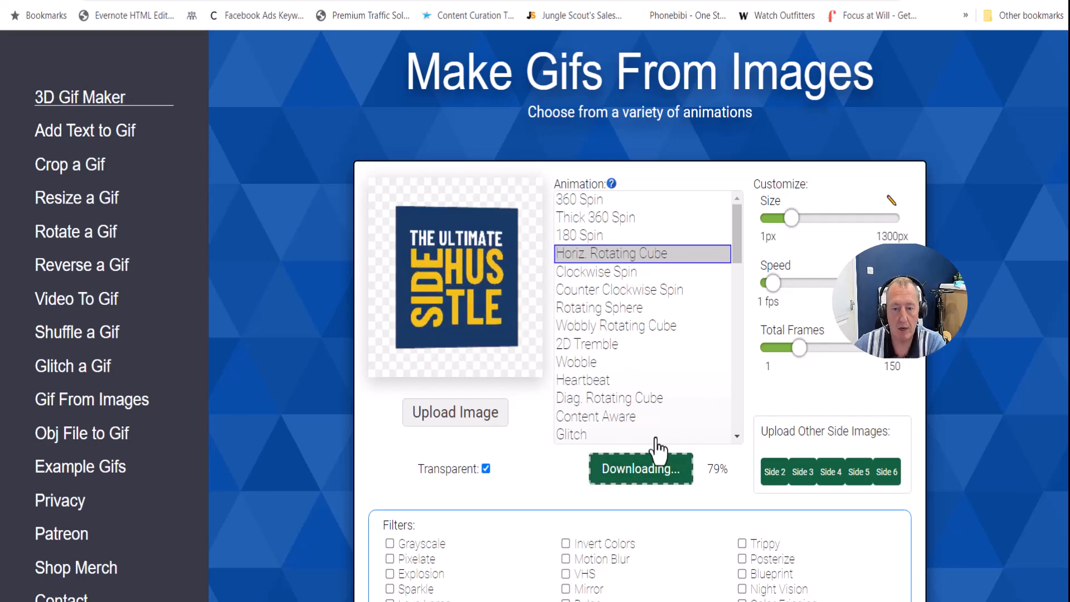
left_click(639, 468)
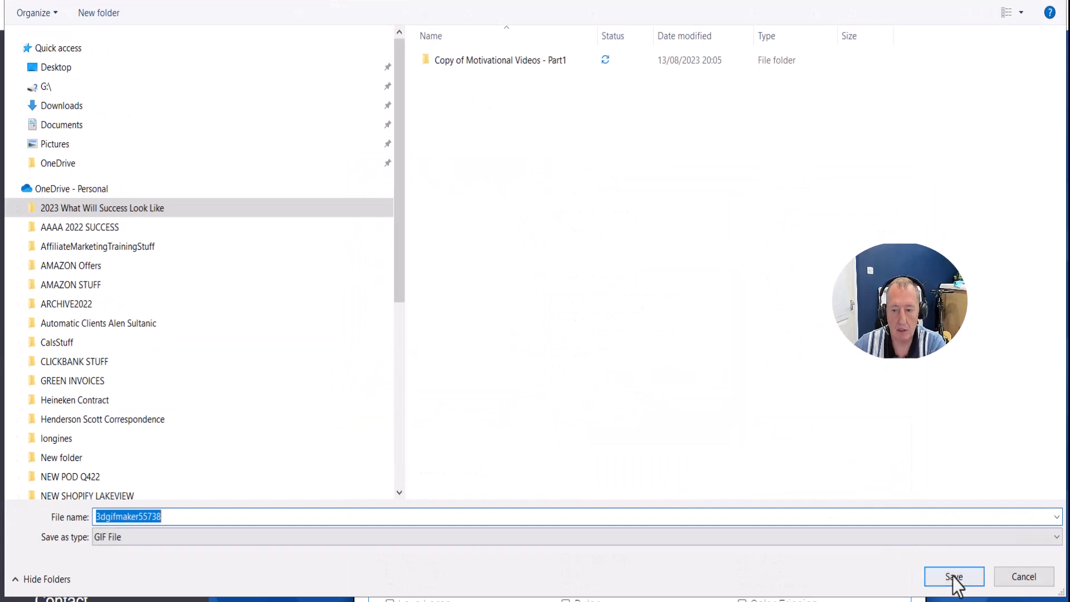
left_click(954, 577)
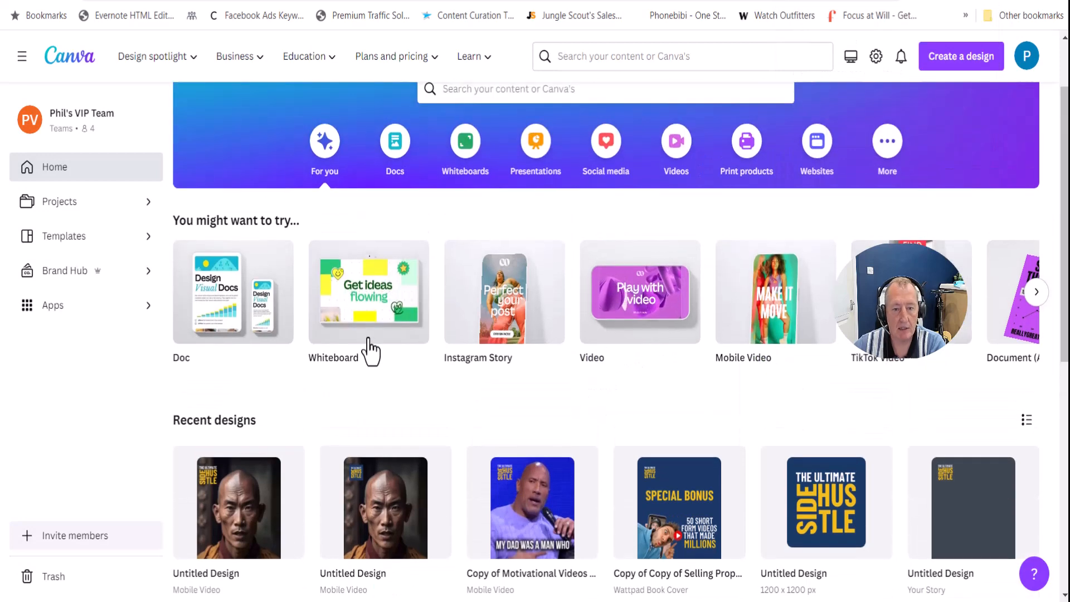
Scroll the Canva home page down to Recent designs.
scroll("down", 3)
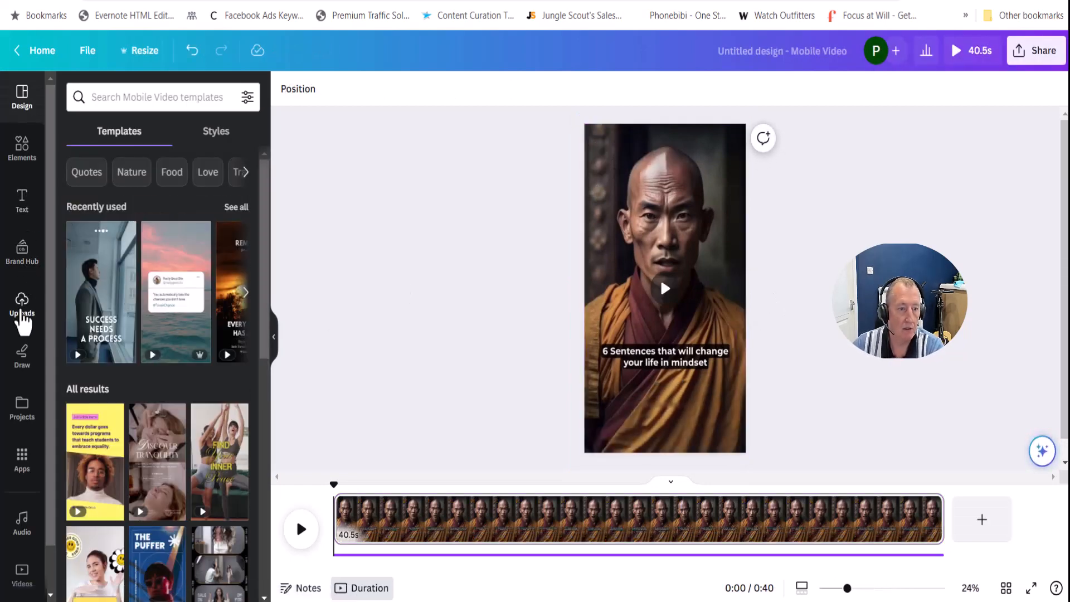
Upload the 3dgifmaker cube GIF from the '13-50 Btach' folder, sorted by date modified.
left_click(22, 304)
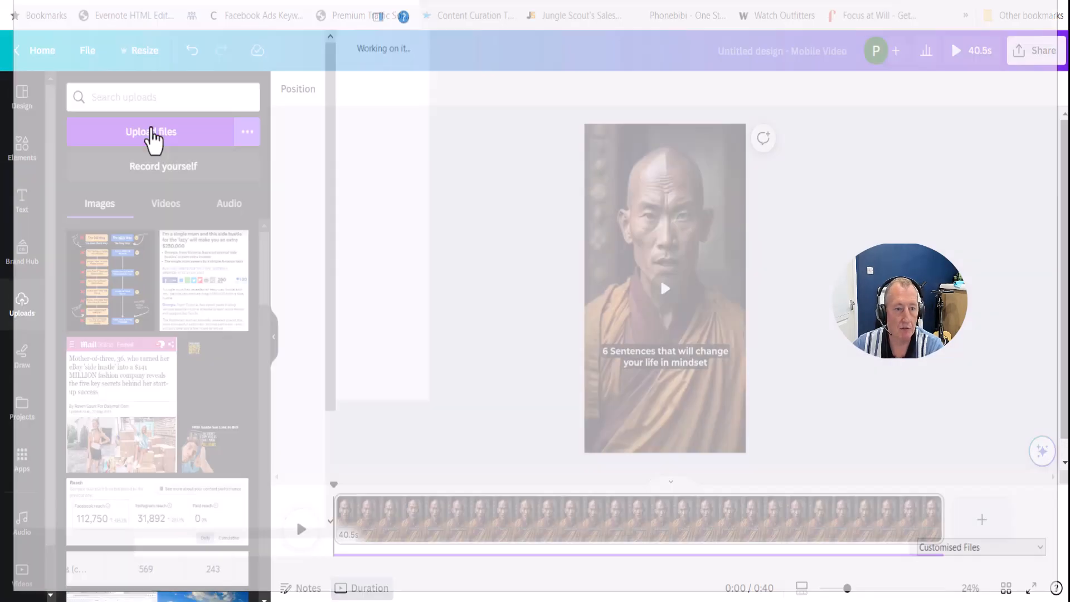
left_click(151, 131)
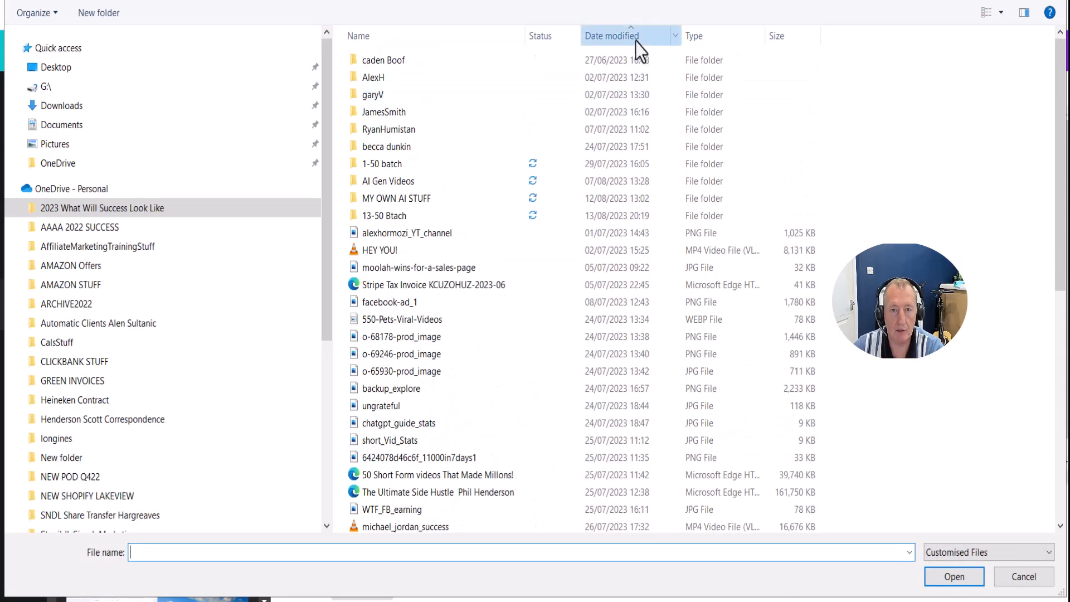
left_click(611, 35)
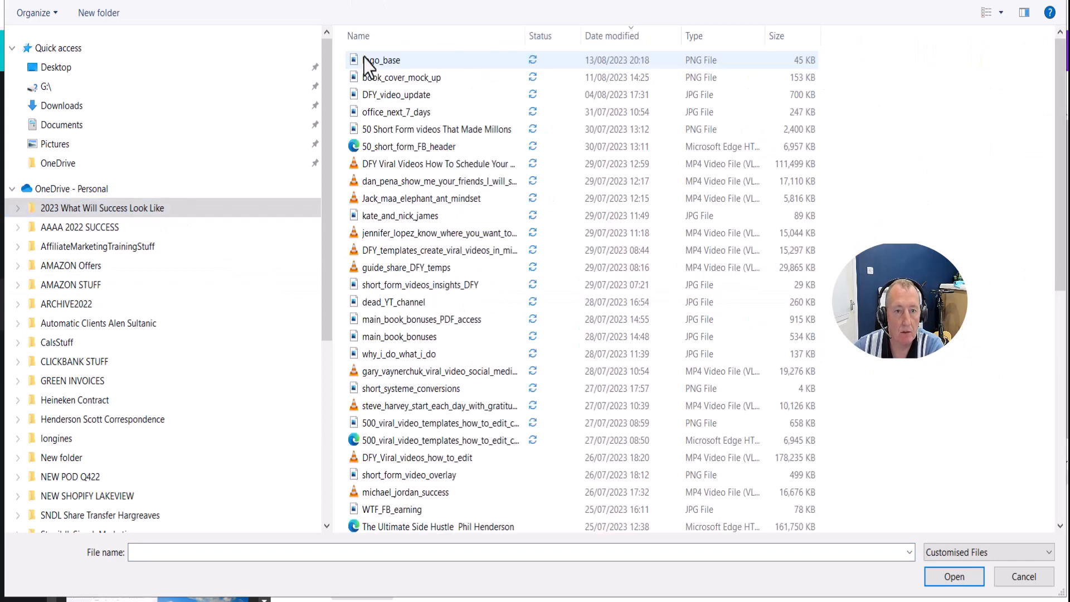
left_click(611, 36)
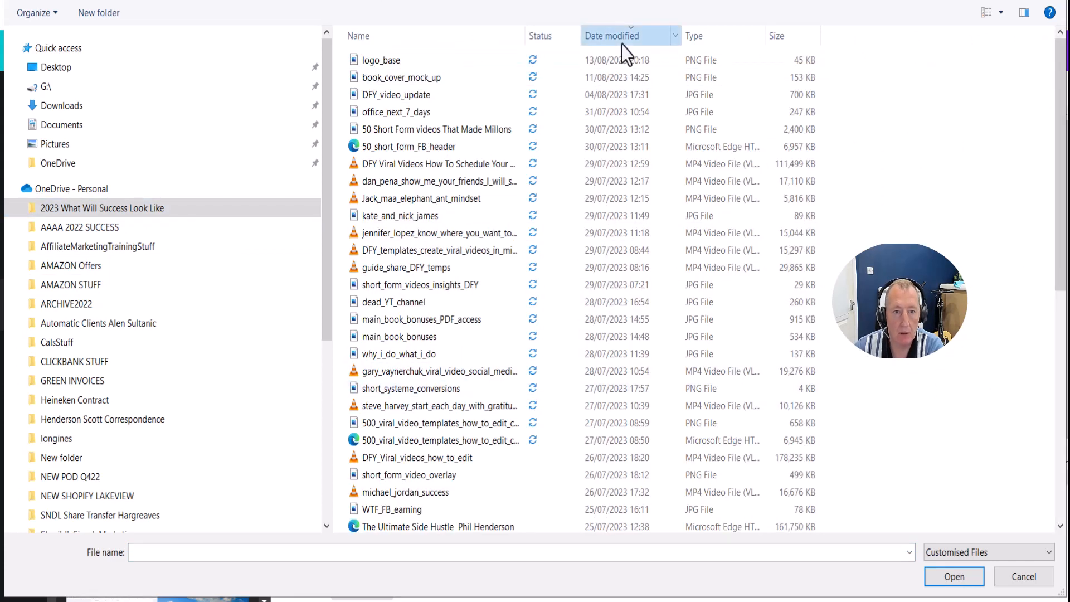
left_click(611, 36)
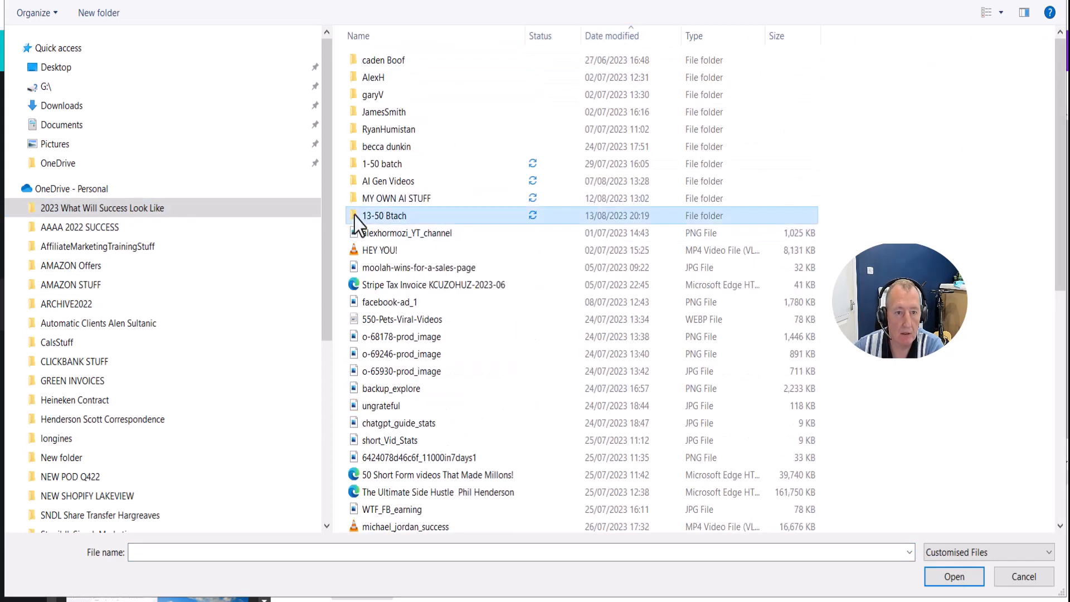
double_click(384, 215)
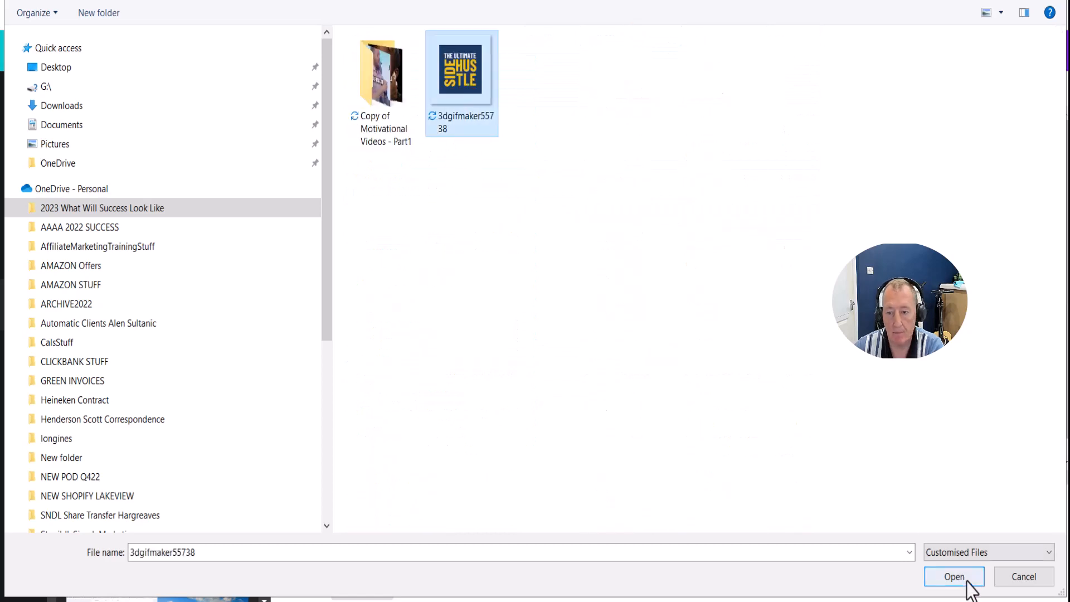
left_click(955, 577)
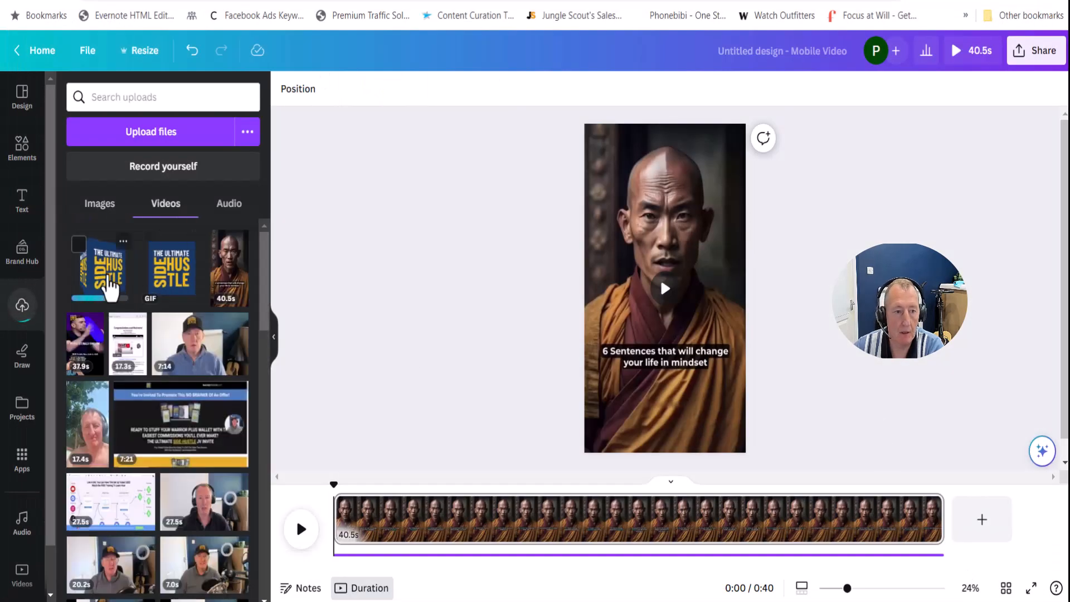
left_click(101, 269)
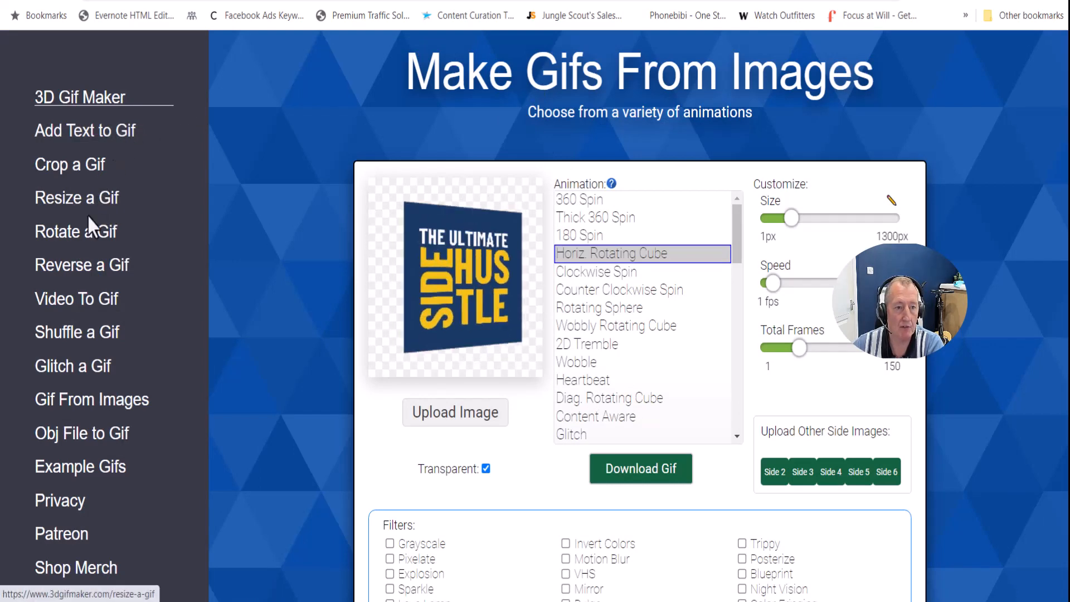
mouse_move(181, 481)
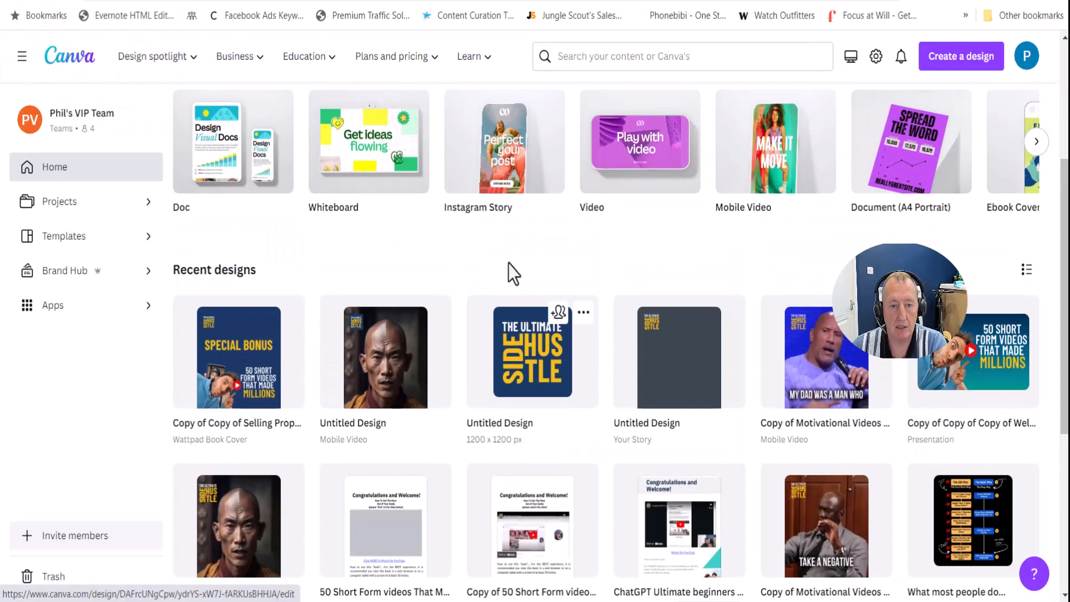
Open the monk Untitled Design mobile video from the home page and show its Uploads.
scroll("down", 3)
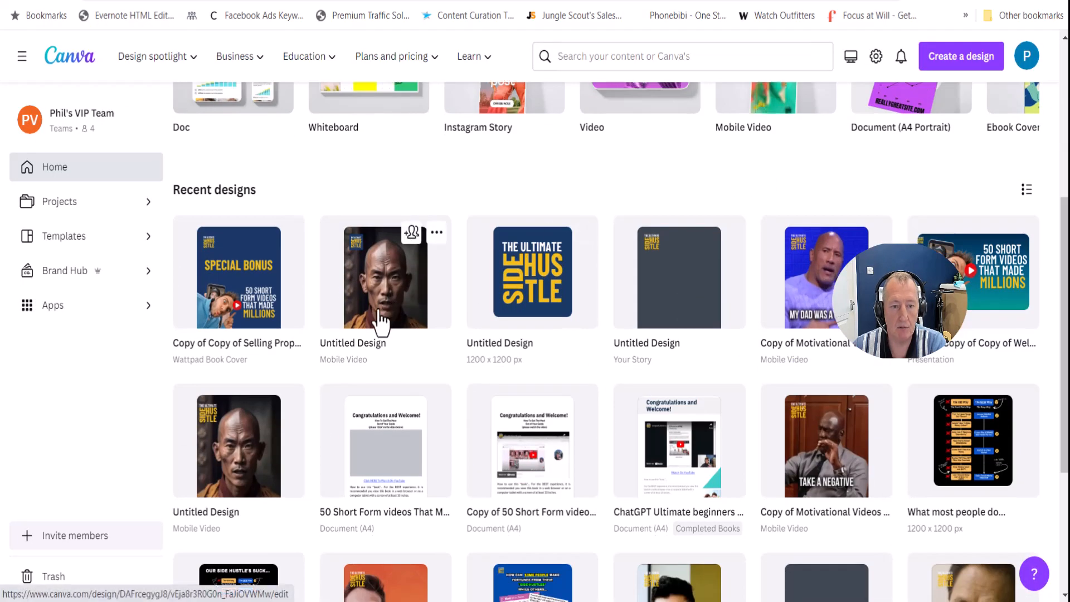
left_click(384, 275)
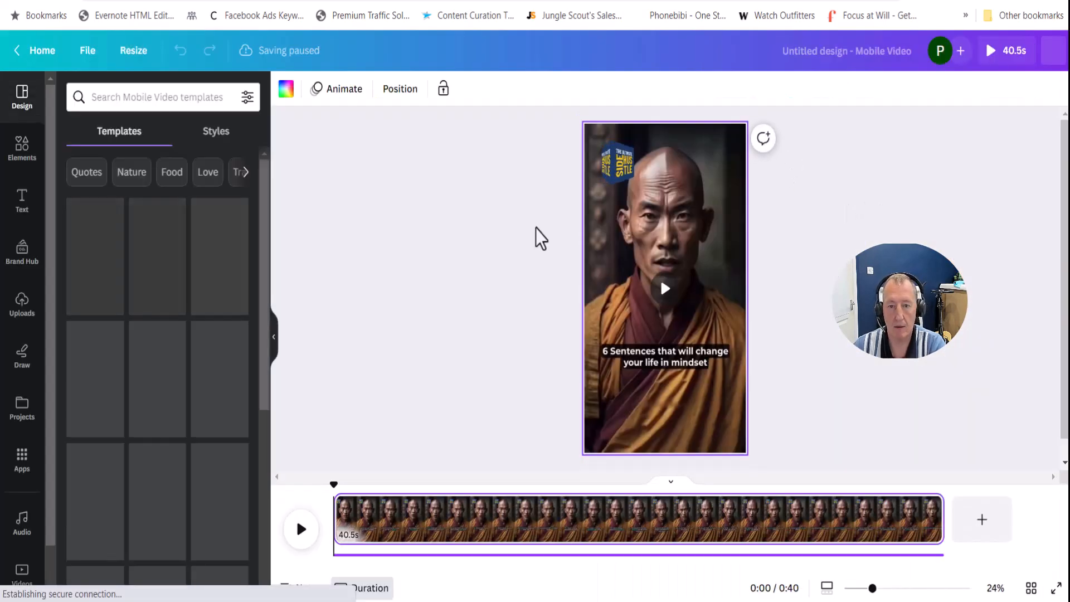
left_click(22, 304)
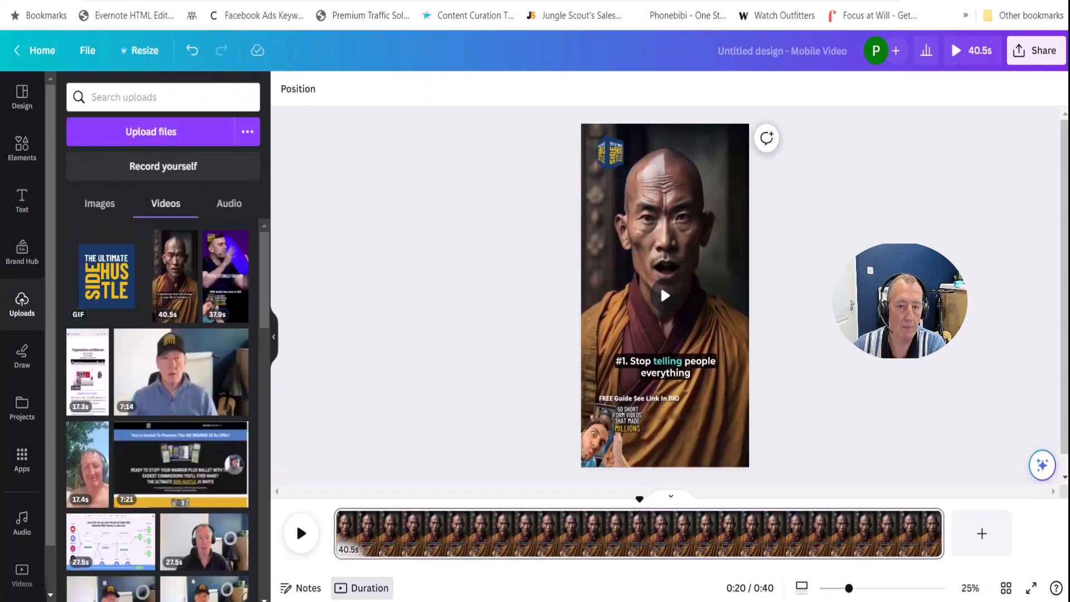
left_click(34, 51)
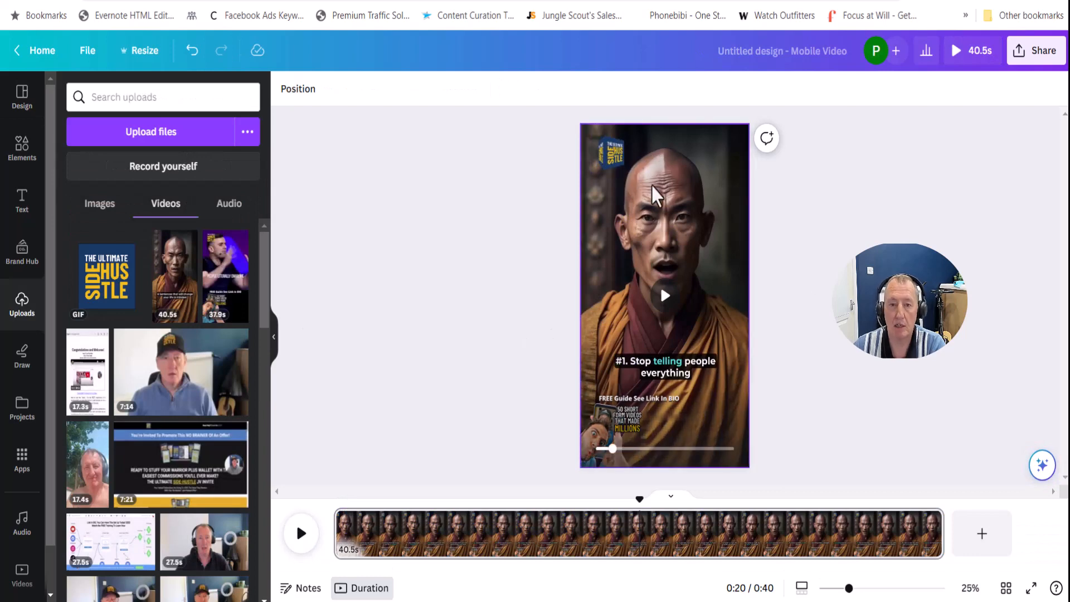
mouse_move(975, 290)
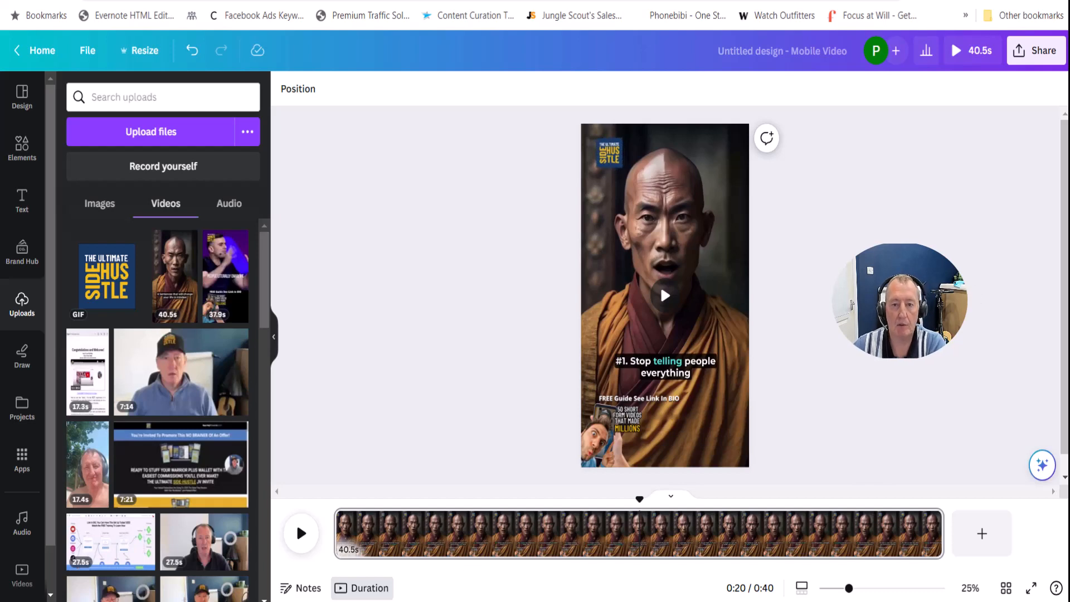
left_click(607, 150)
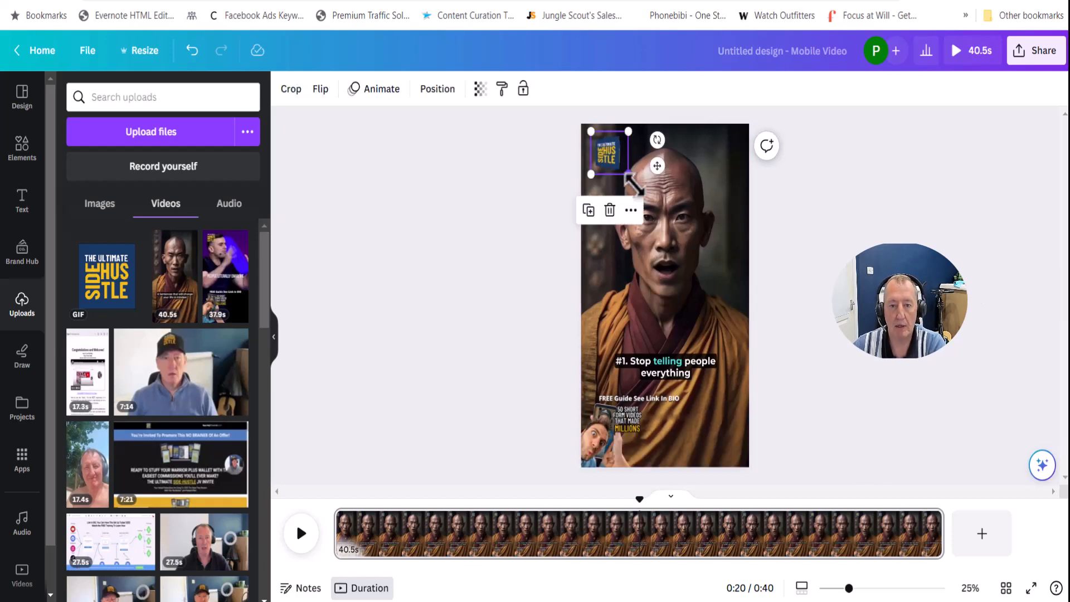